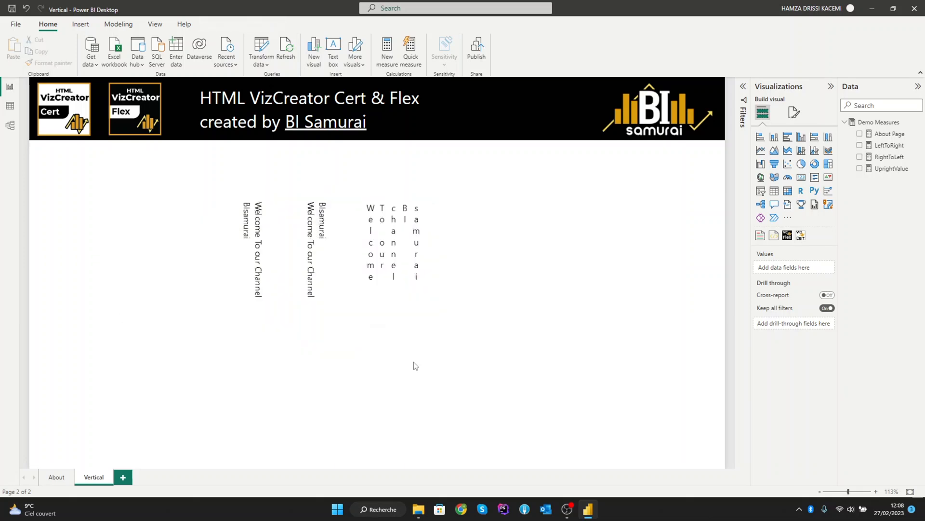
Delete the existing vertical-text visuals, leaving only the header banner on the Vertical page
click(272, 232)
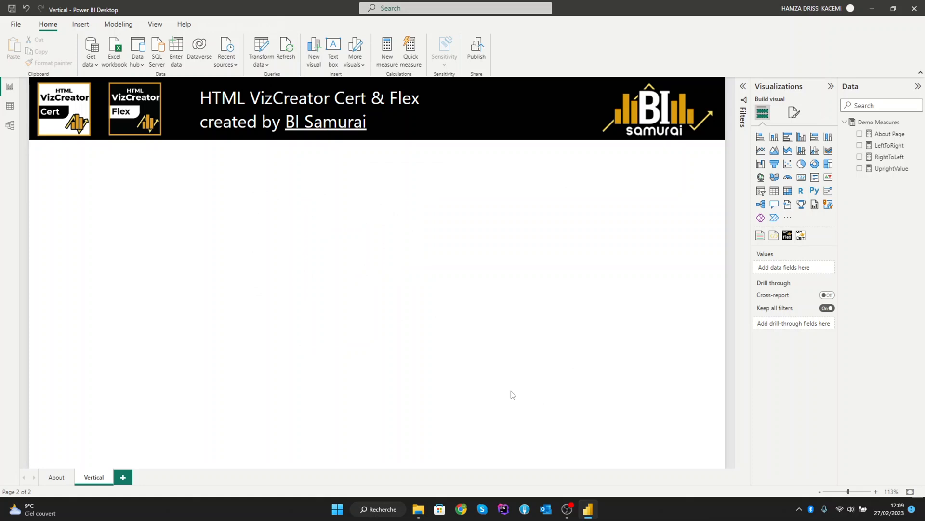
mouse_move(823, 259)
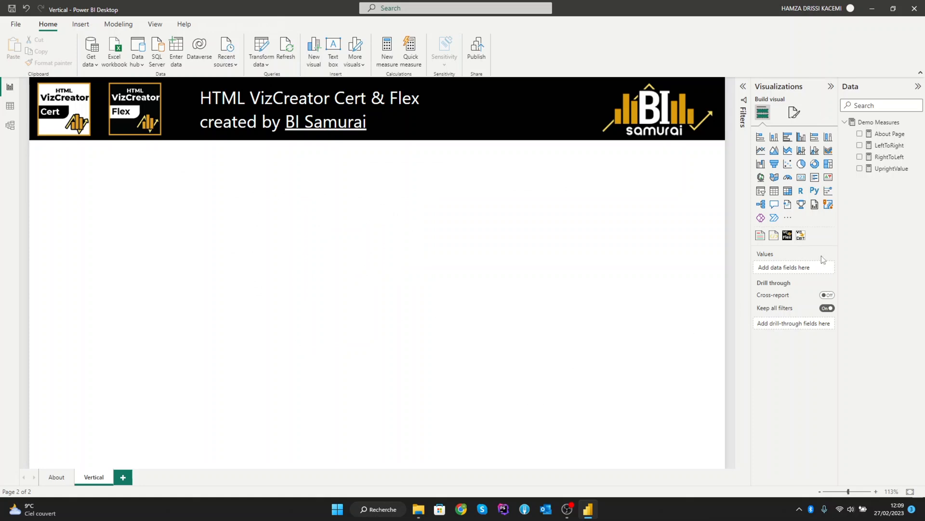
Place a blank HTML VizCreator Cert visual on the page and bring up the Demo Measures options
click(787, 236)
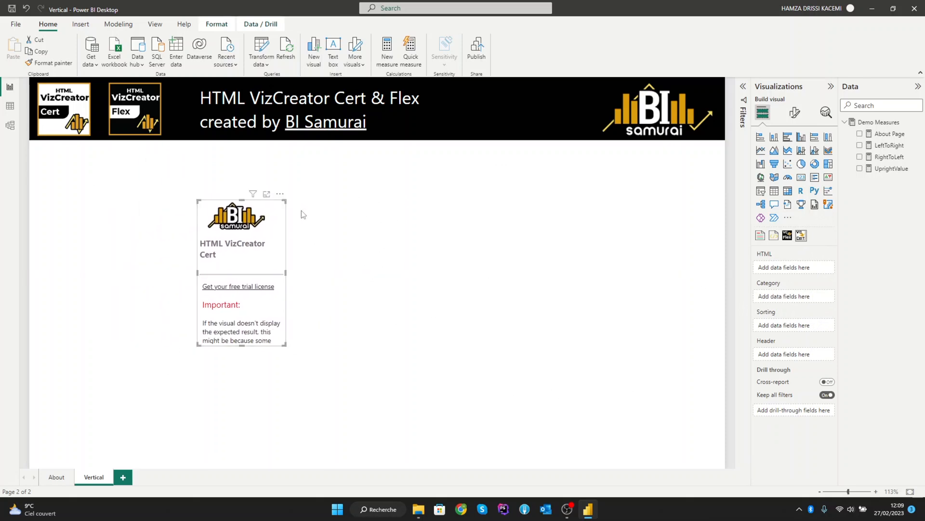
right_click(888, 123)
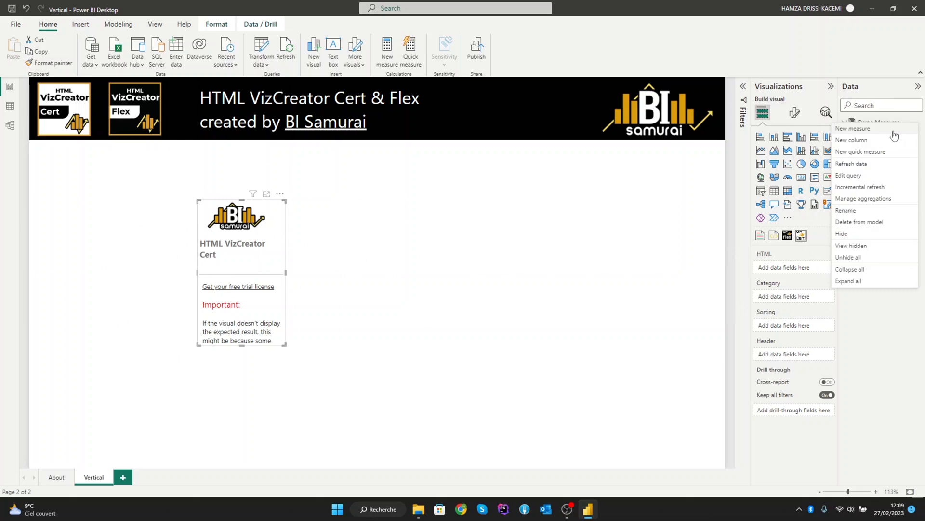
Create a new measure named VerticalRL returning an empty <p></p> paragraph
click(852, 128)
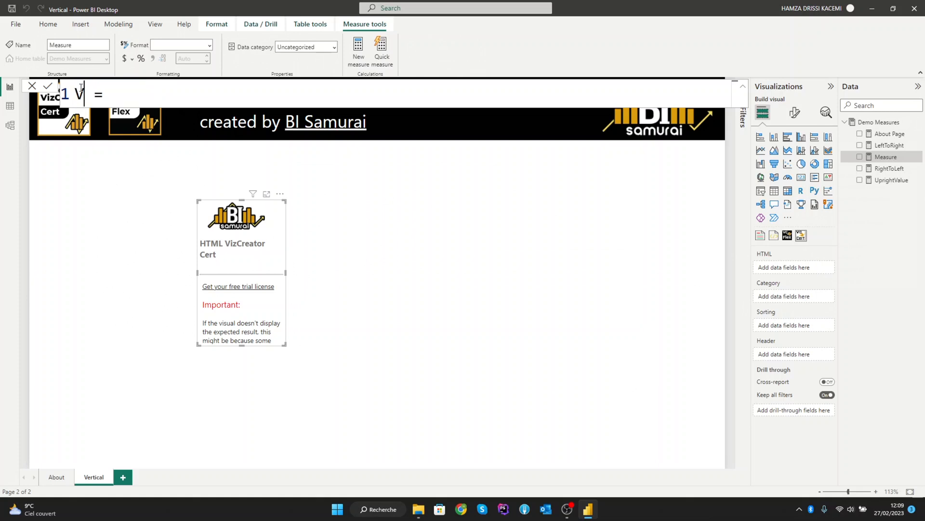
text(Vertical)
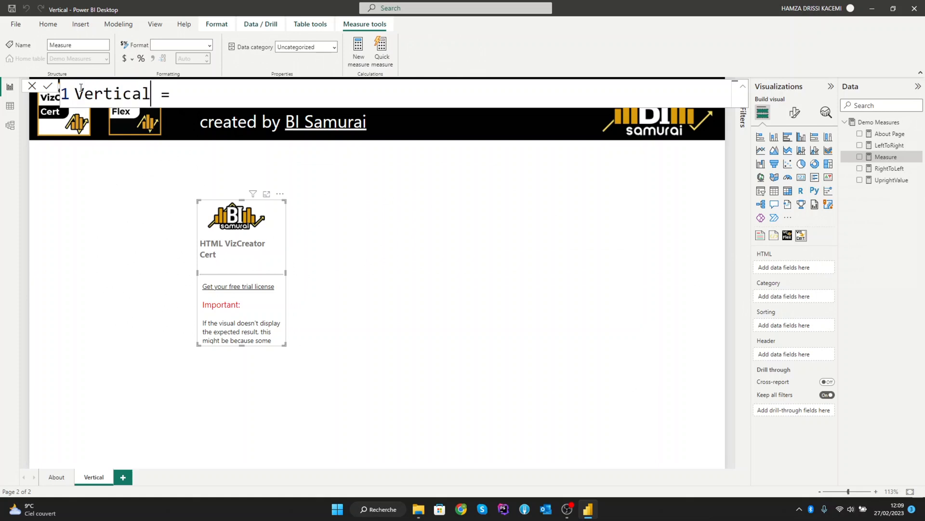
text(RL)
text(")
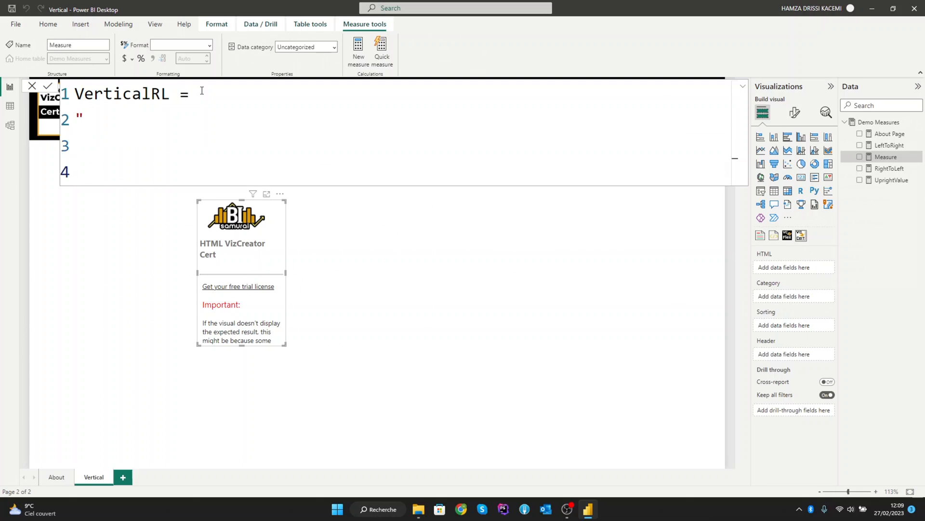
text(<)
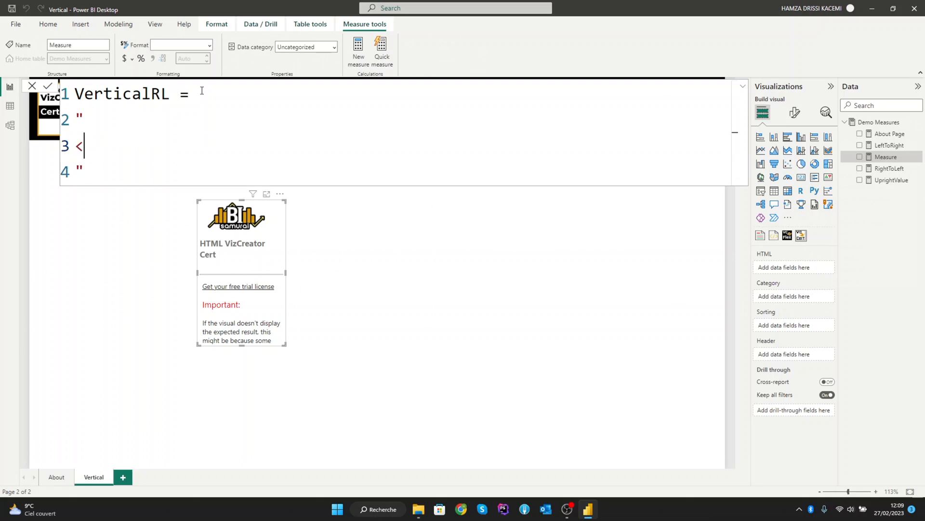
text(p)
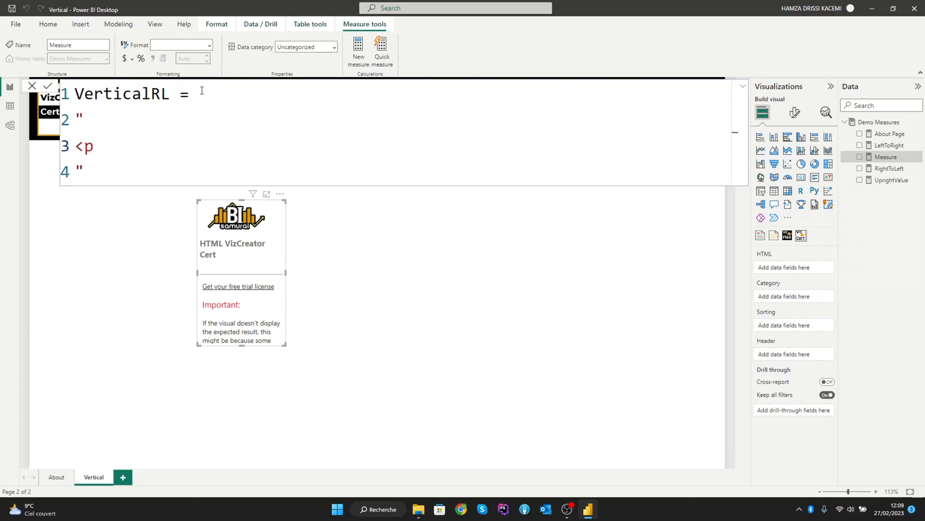
text(>)
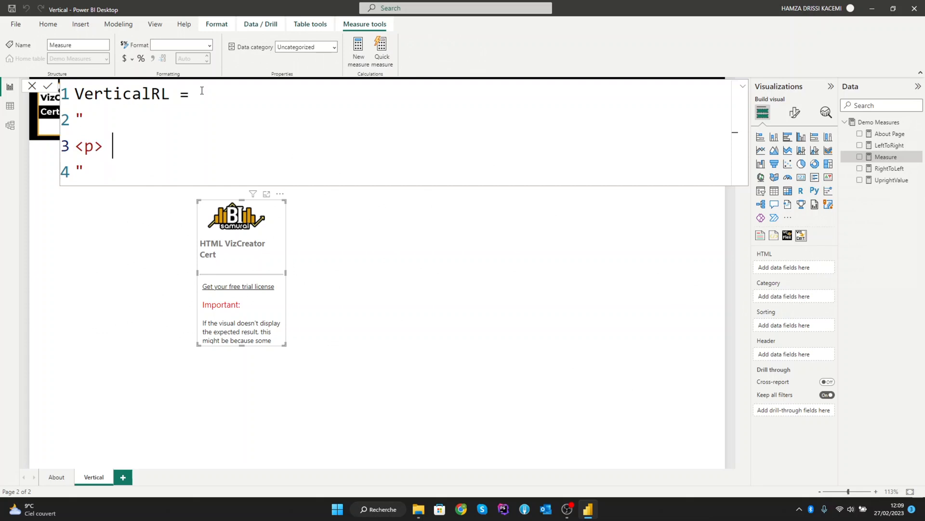
text(</p>)
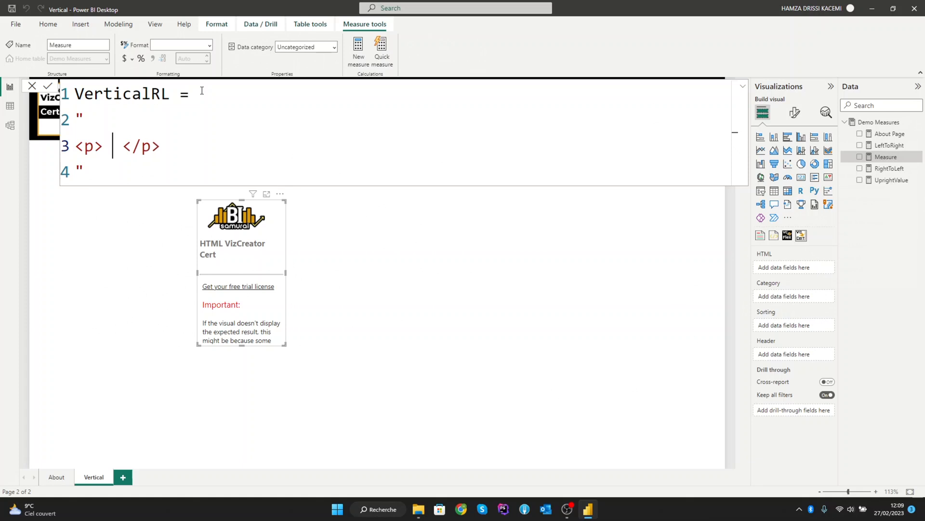
Fill the paragraph with the text 'Welcome To Our Channel BI samurai'
text(Welcome T)
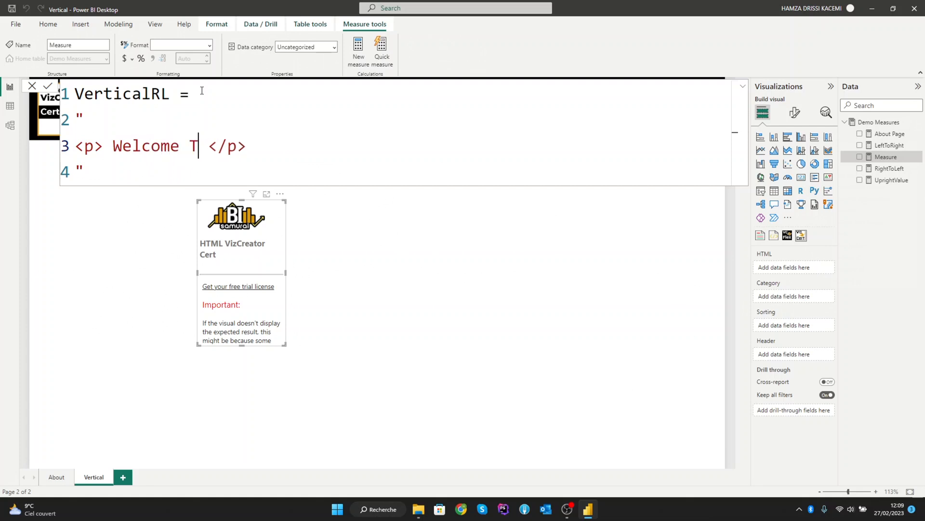
text(o Our)
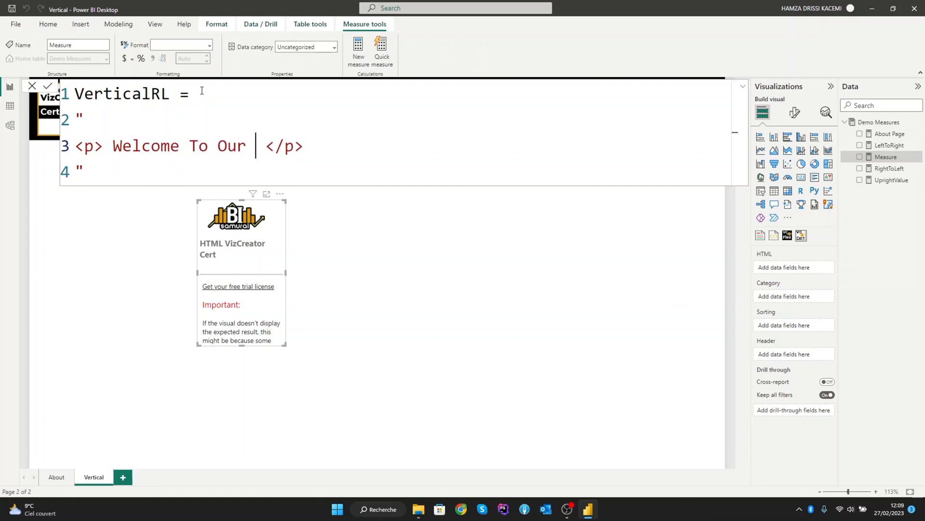
text(Channel BI)
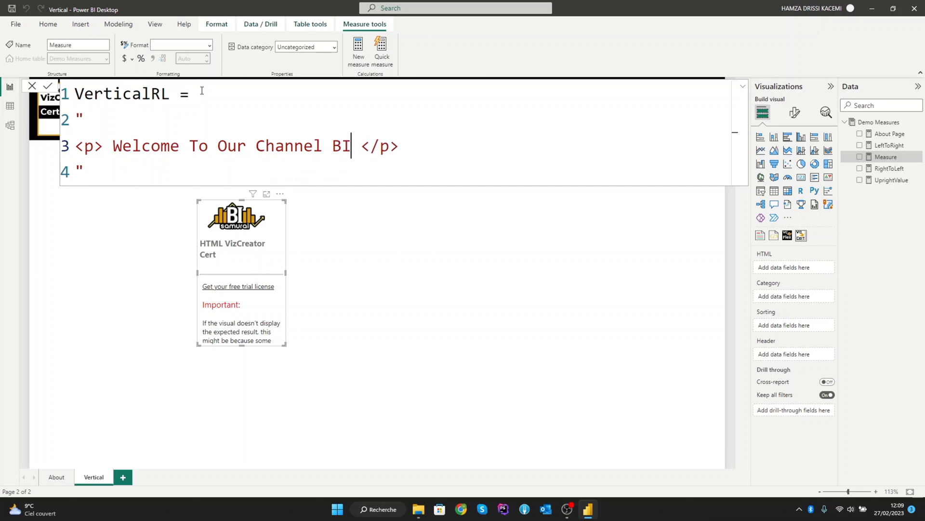
text(samurai)
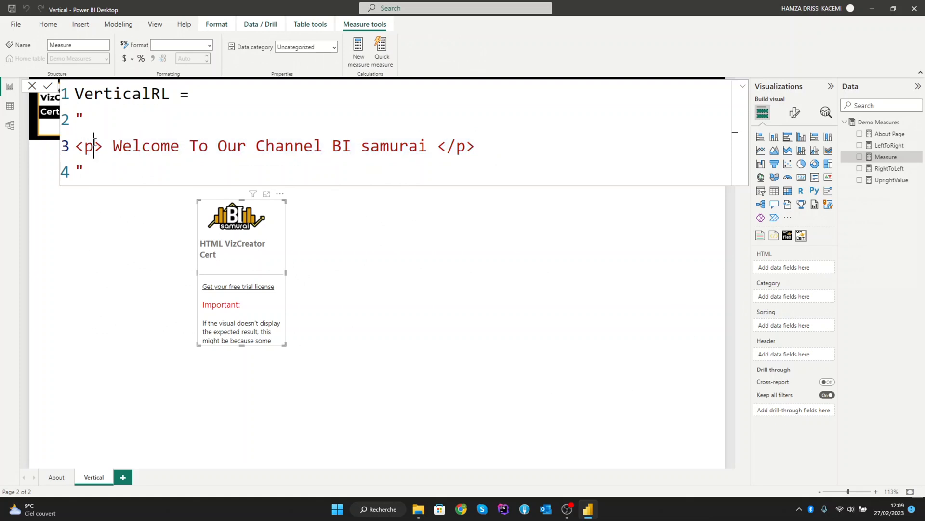
Give the <p> tag an inline style attribute containing an empty writing-mode declaration
text(s)
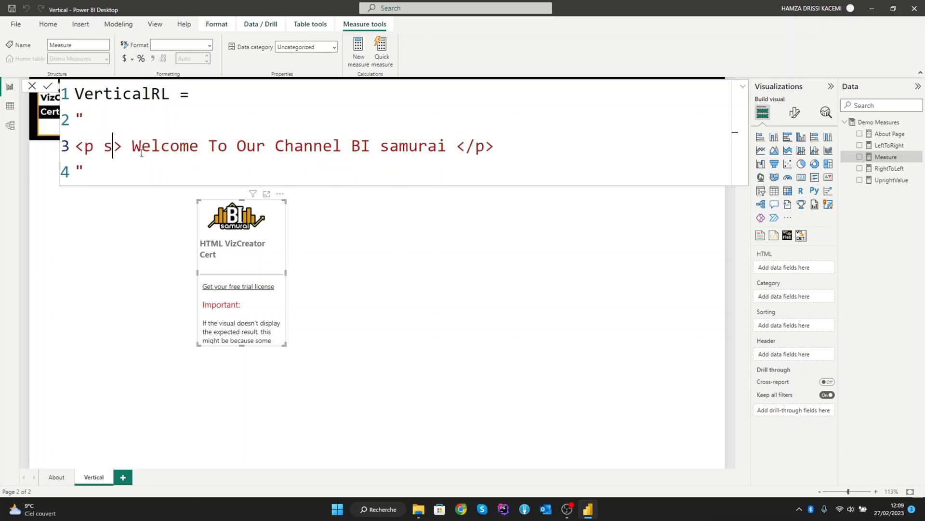
text(tyle=')
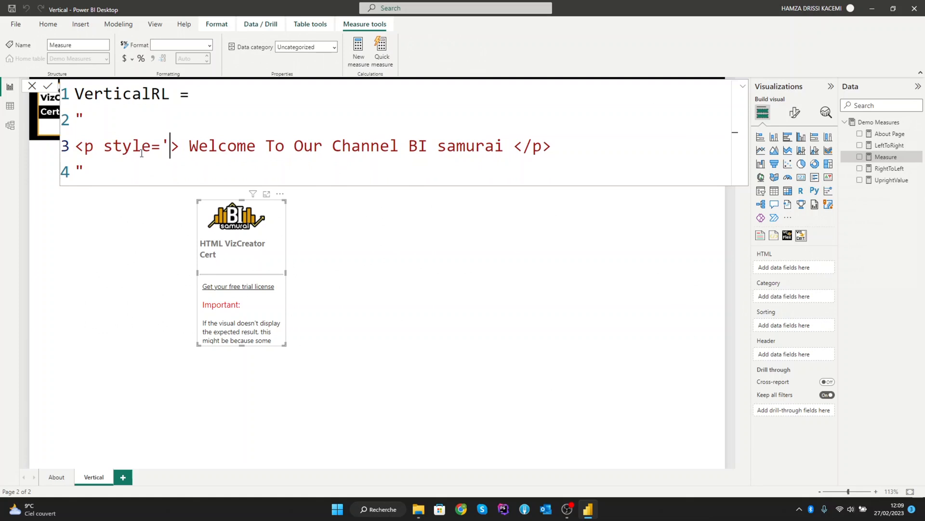
text(')
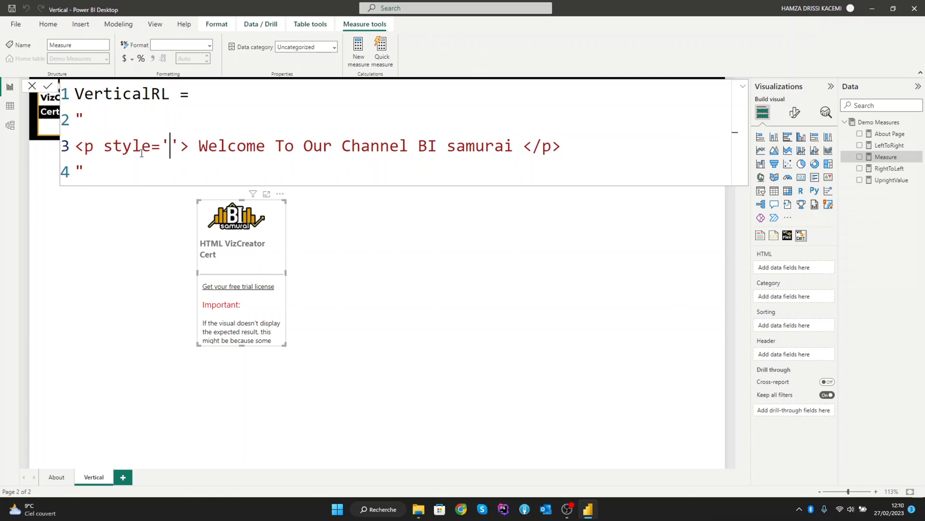
text(writin)
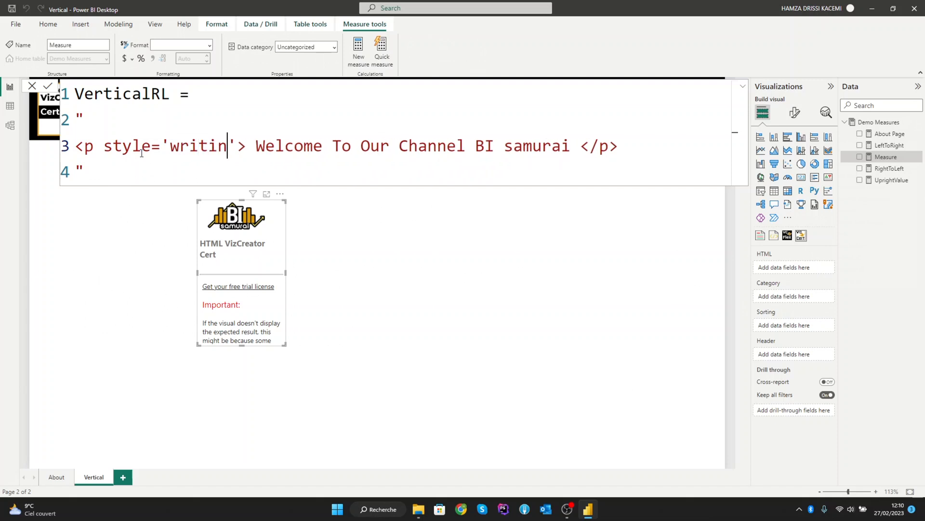
text(g-mode)
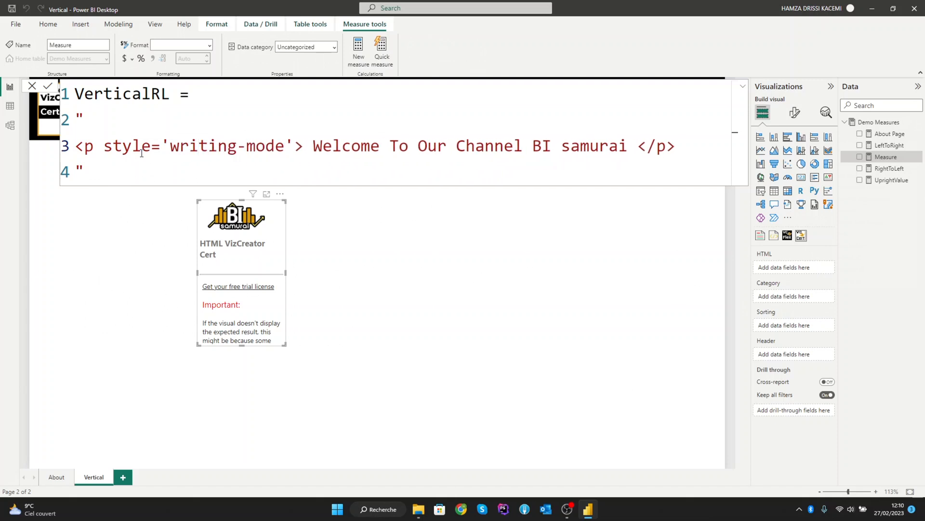
text(:)
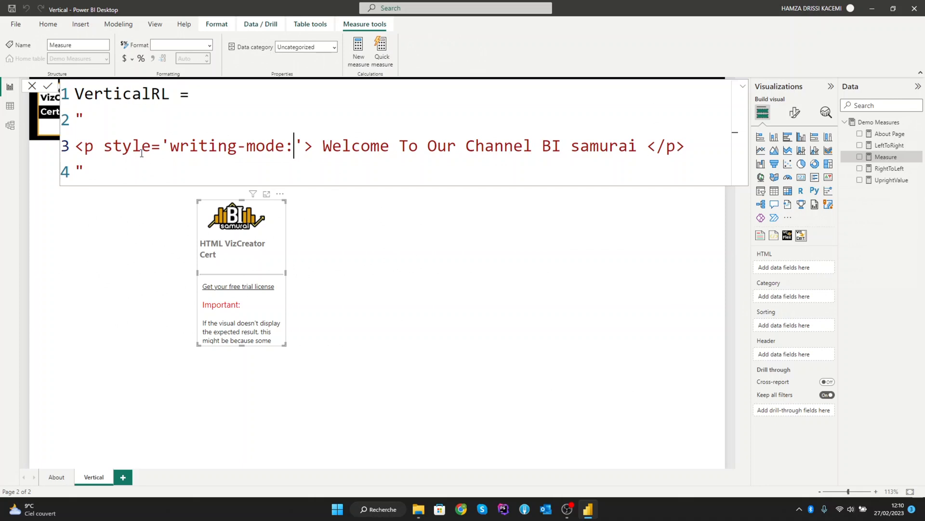
text(;)
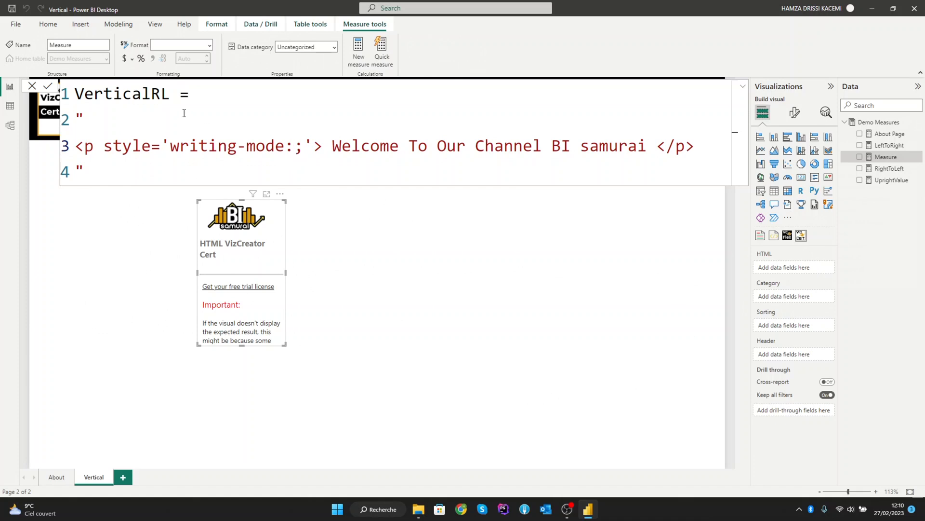
Set the writing-mode value to vertical-rl so the text renders vertically right-to-left
double_click(159, 93)
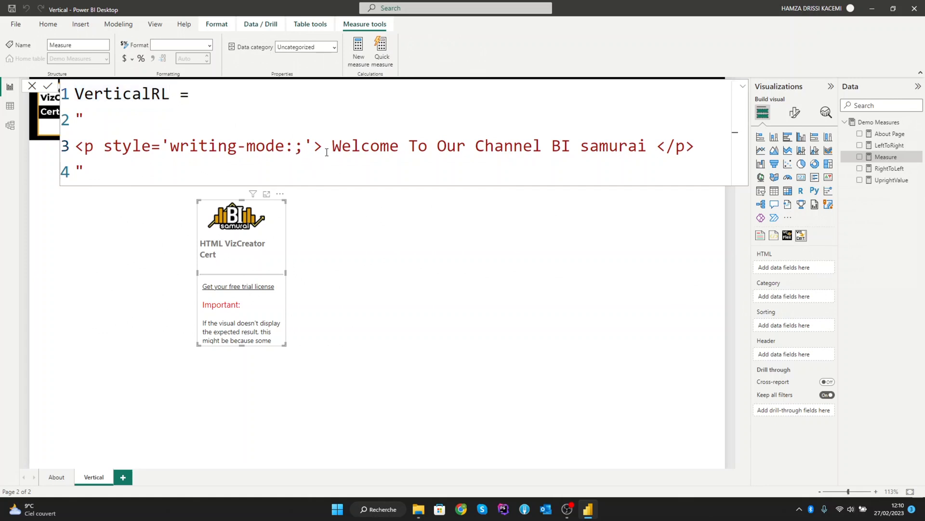
text(vertica)
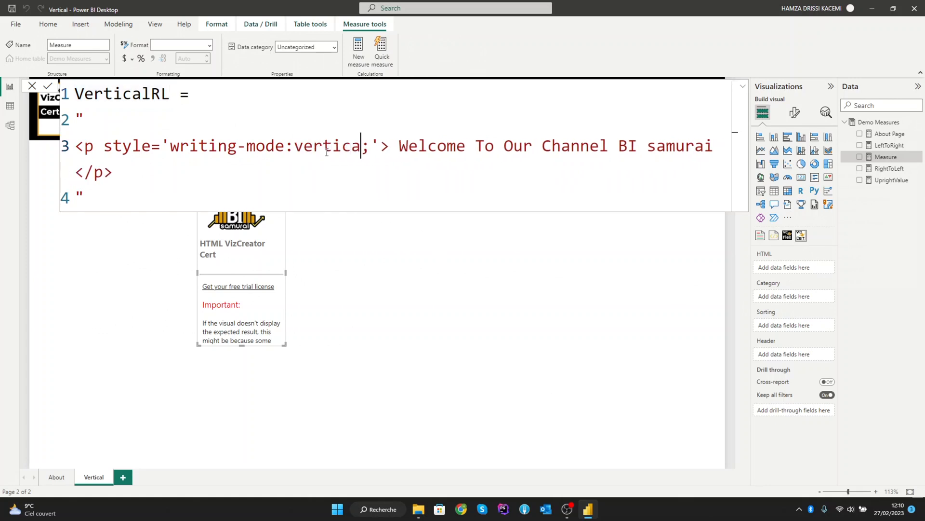
text(-rl)
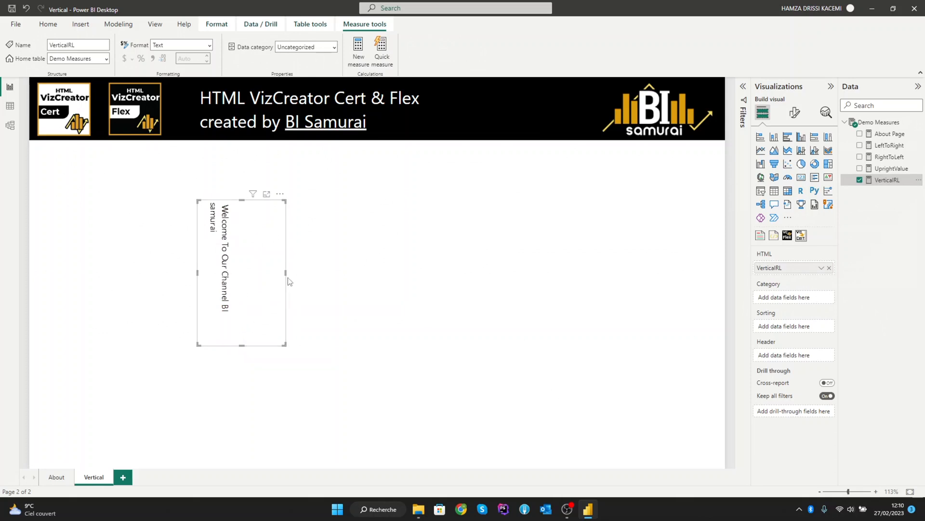
Narrow the HTML visual's width to fit the vertically rotated welcome text
drag(287, 273, 257, 273)
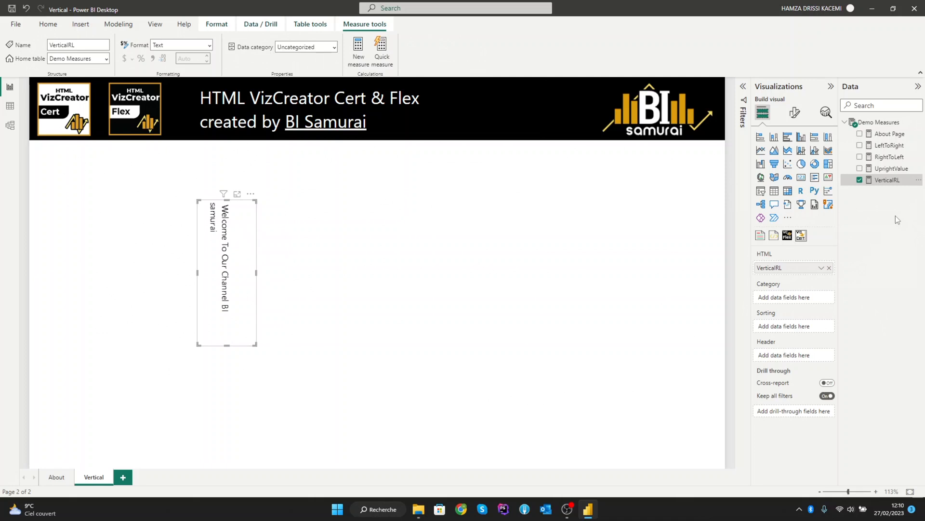
mouse_move(896, 201)
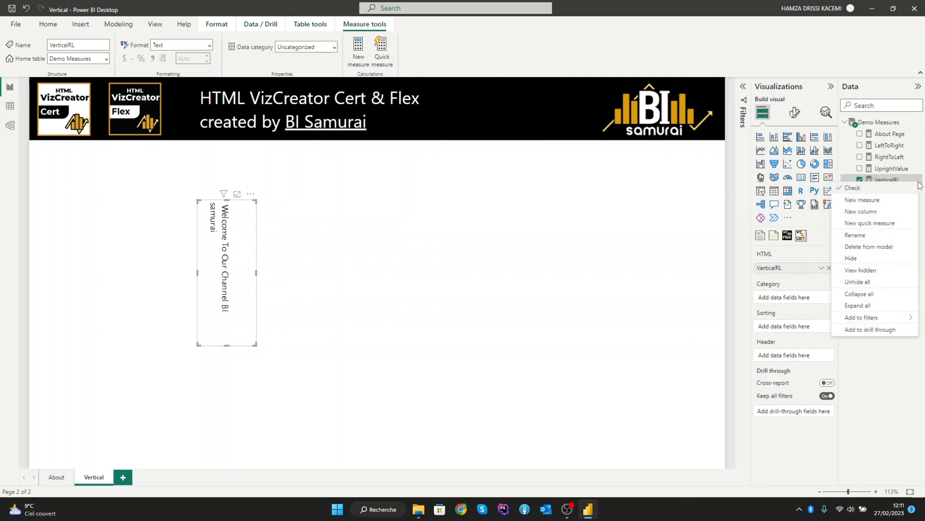
Copy the VerticalRL DAX and start a new measure in Demo Measures with it pasted
click(852, 188)
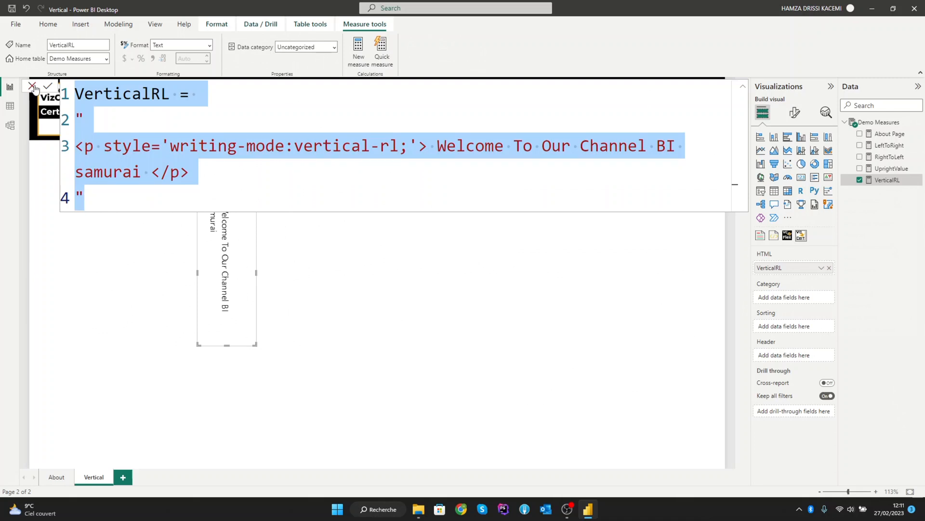
click(47, 86)
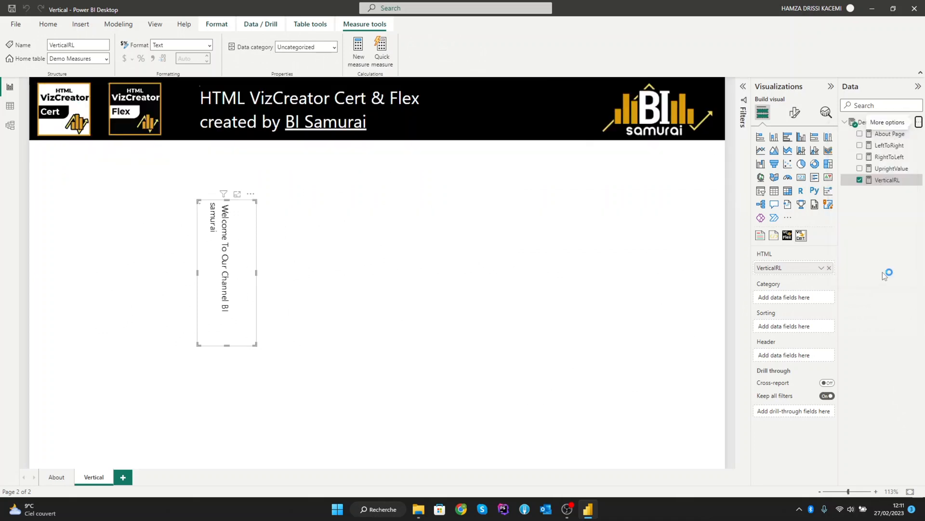
click(357, 52)
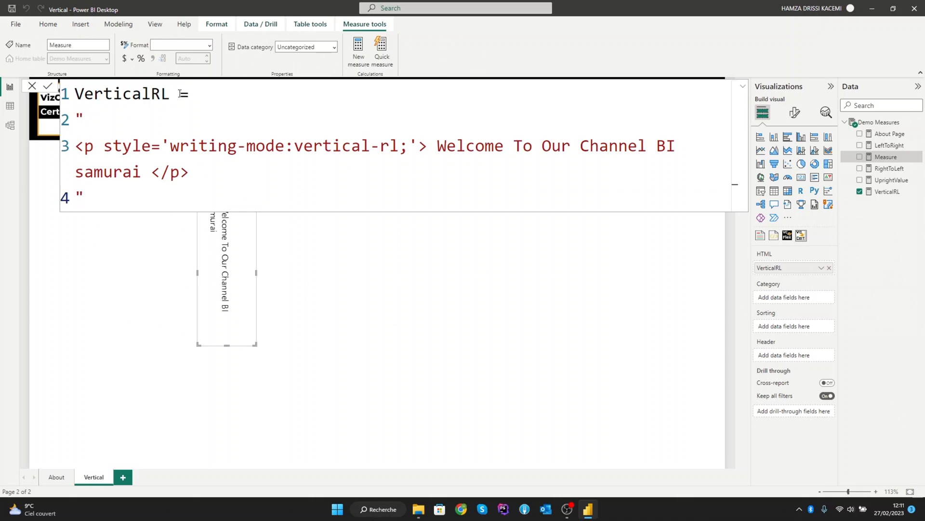
Rename the copy to VerticalLR, switch its writing mode to vertical-lr and commit
double_click(156, 93)
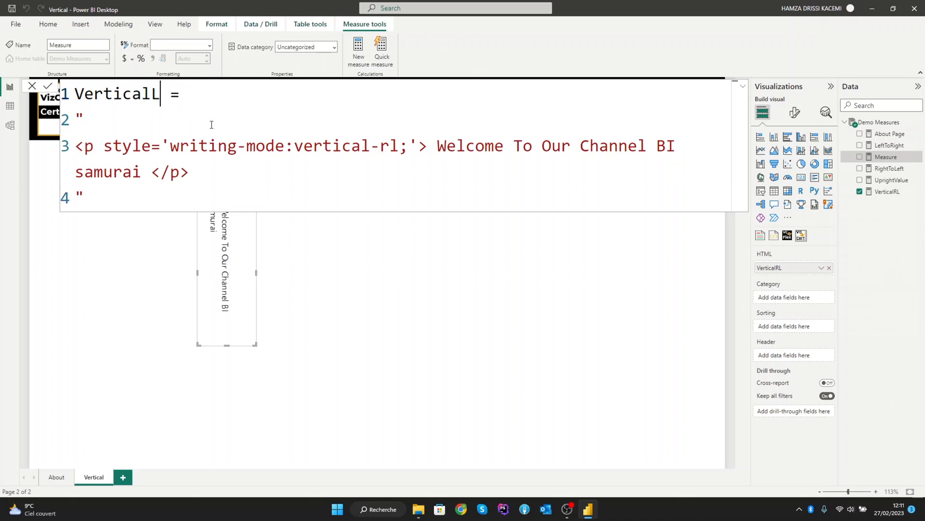
text(R)
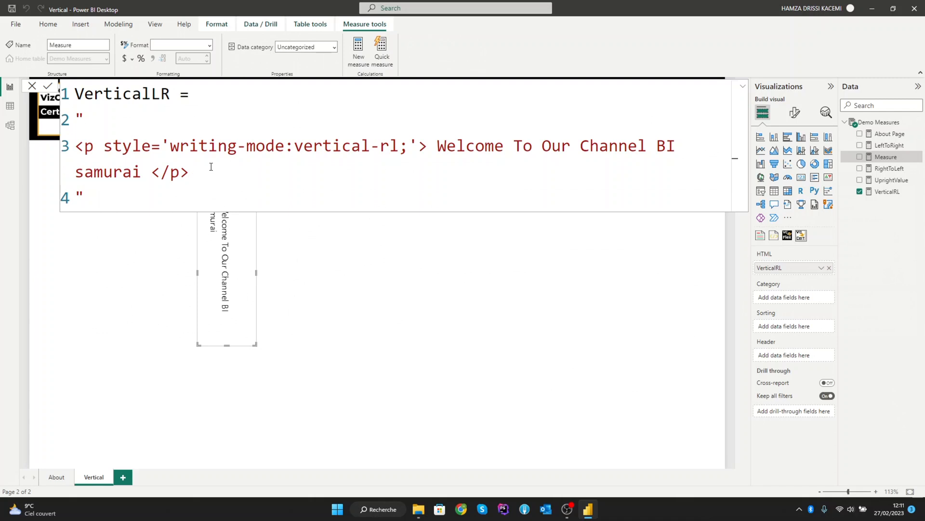
double_click(393, 146)
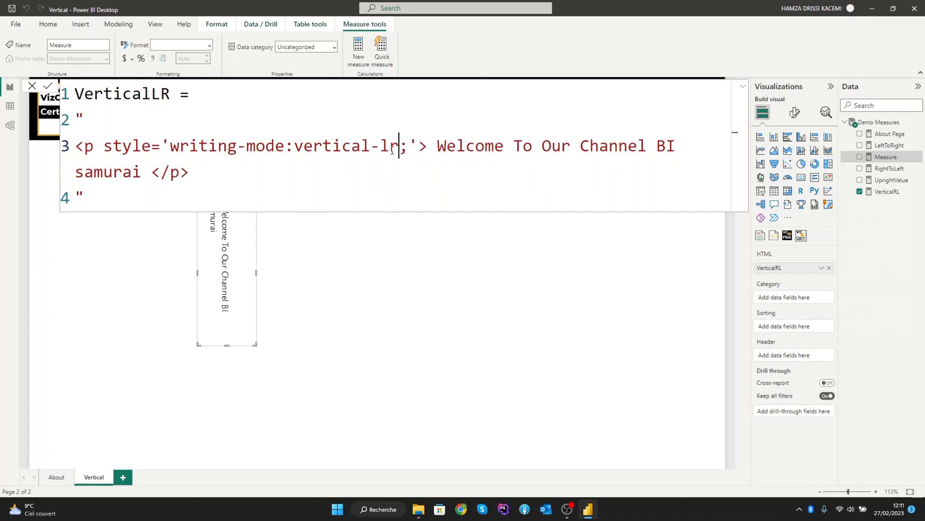
mouse_move(233, 173)
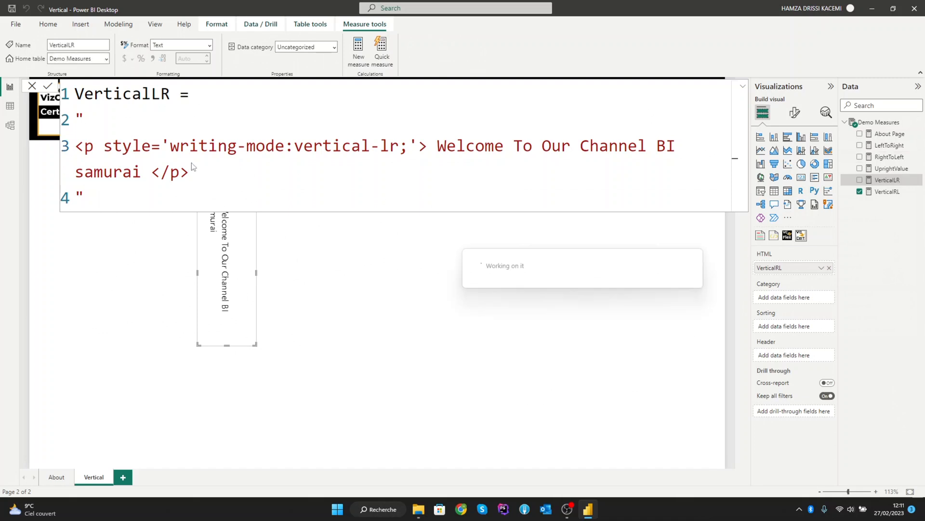
click(47, 86)
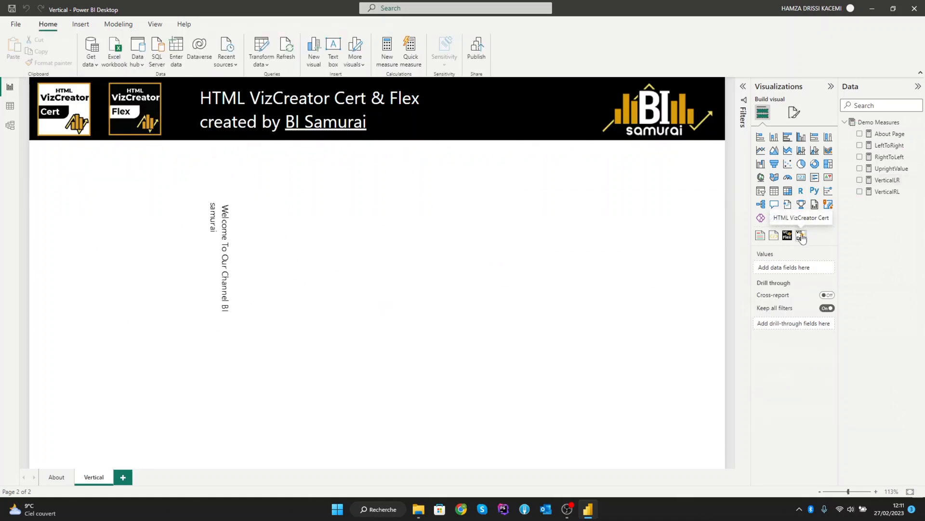
Add a second HTML VizCreator Cert visual beside the first and feed it the VerticalLR measure
click(801, 235)
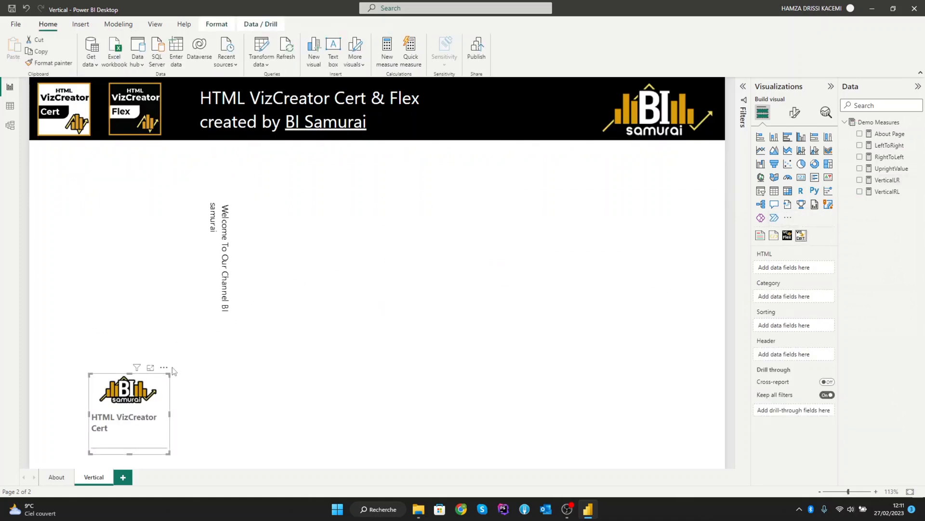
drag(128, 411, 315, 239)
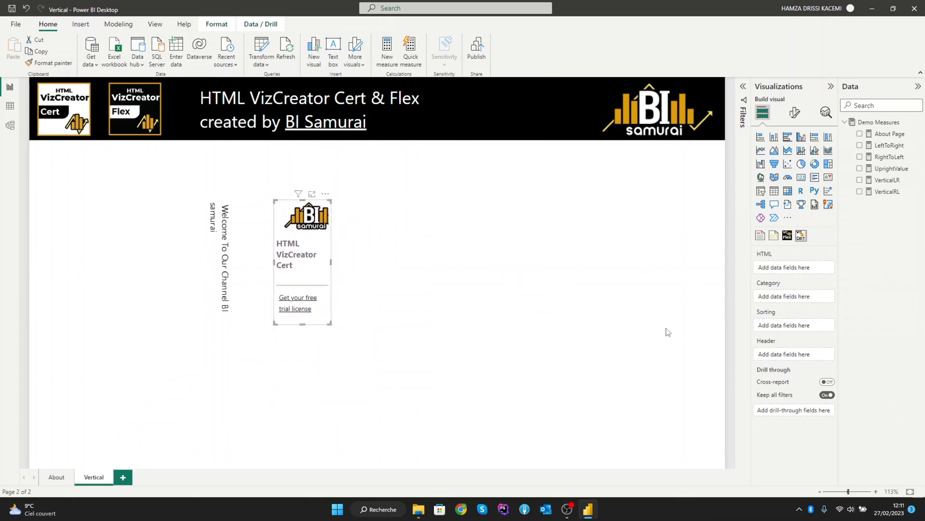
mouse_move(895, 196)
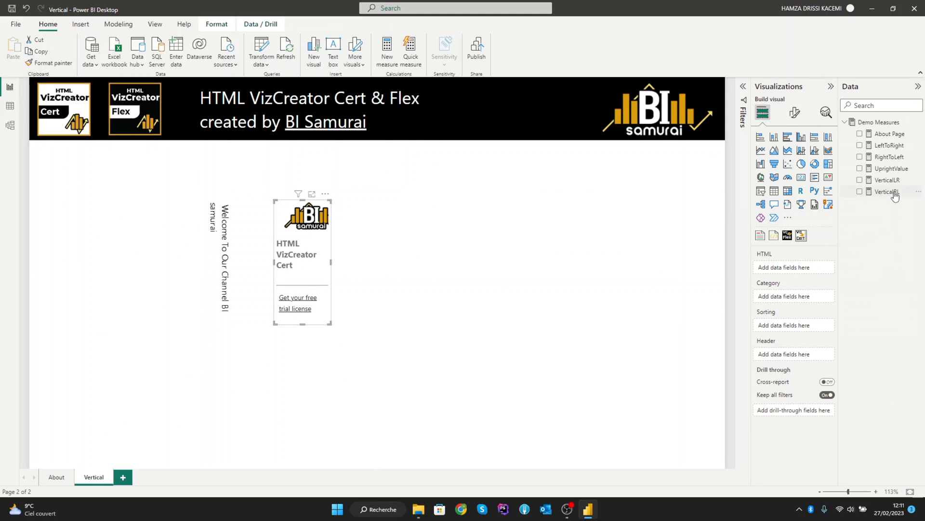
click(860, 191)
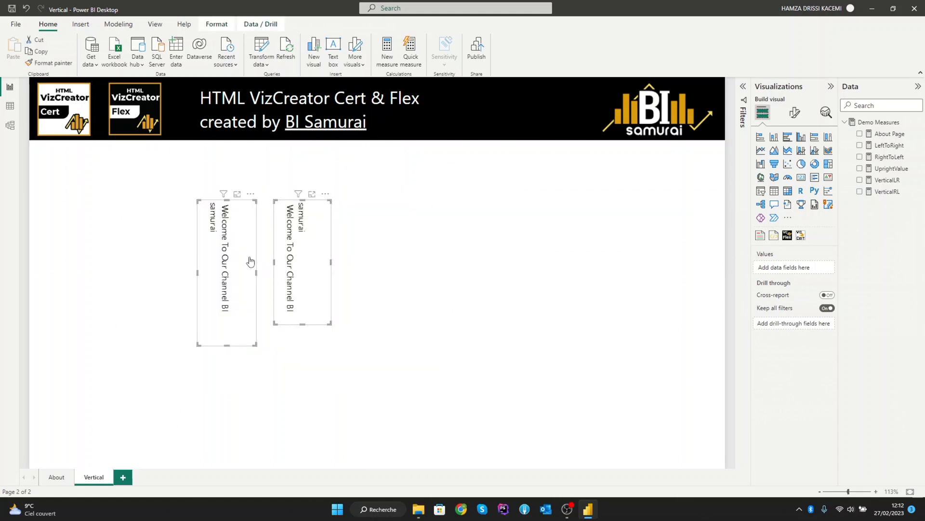
mouse_move(223, 217)
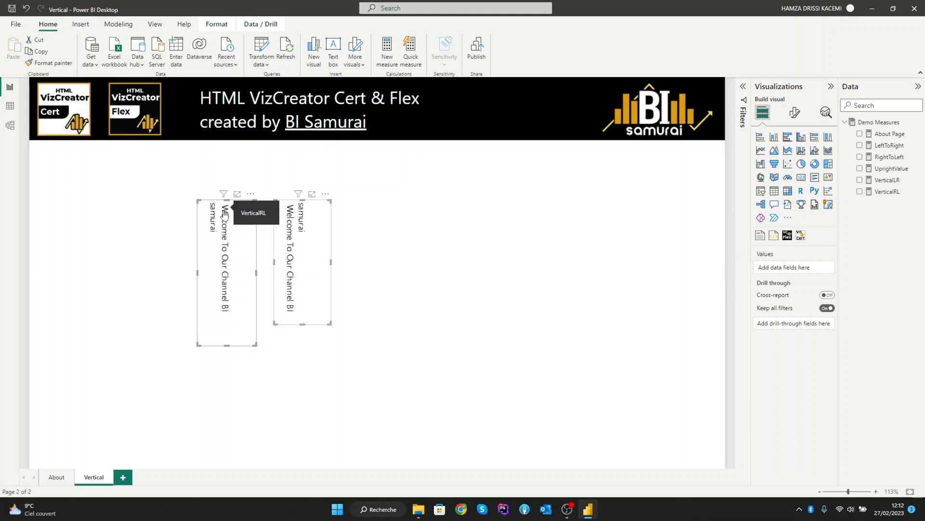
mouse_move(311, 245)
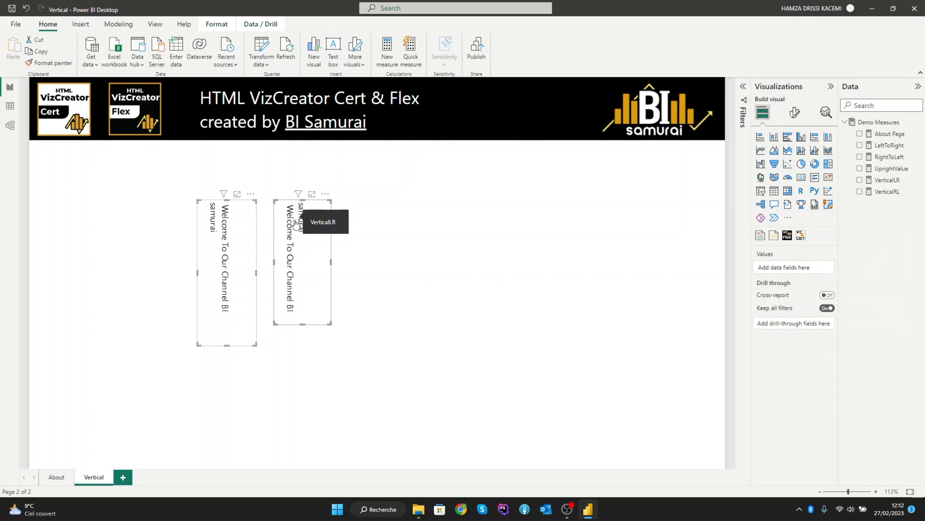
mouse_move(427, 275)
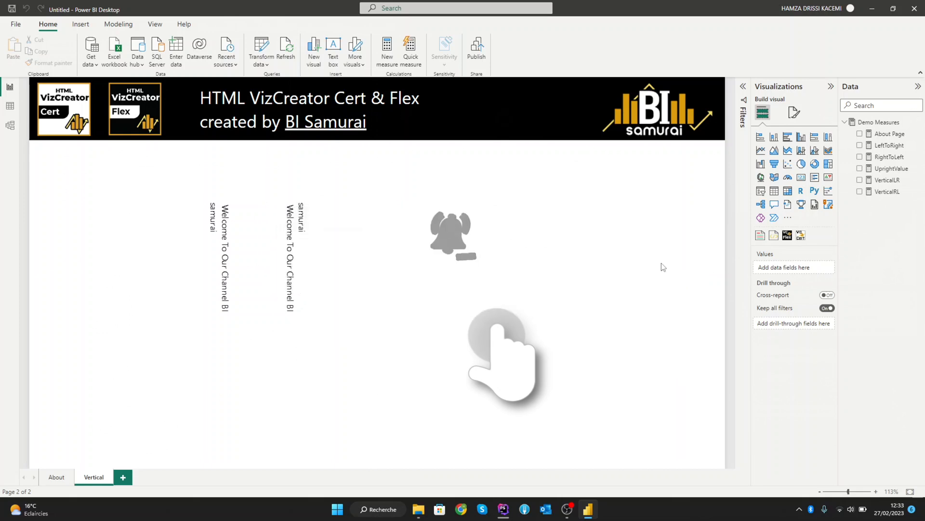
Add an HTML VizCreator Flex visual beside the two texts and bring up the VerticalRL measure options
click(450, 236)
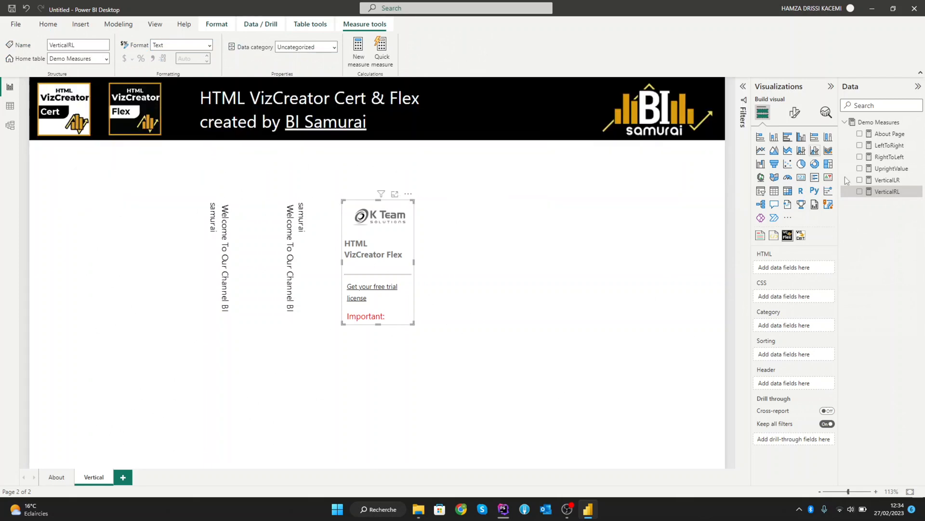
right_click(878, 122)
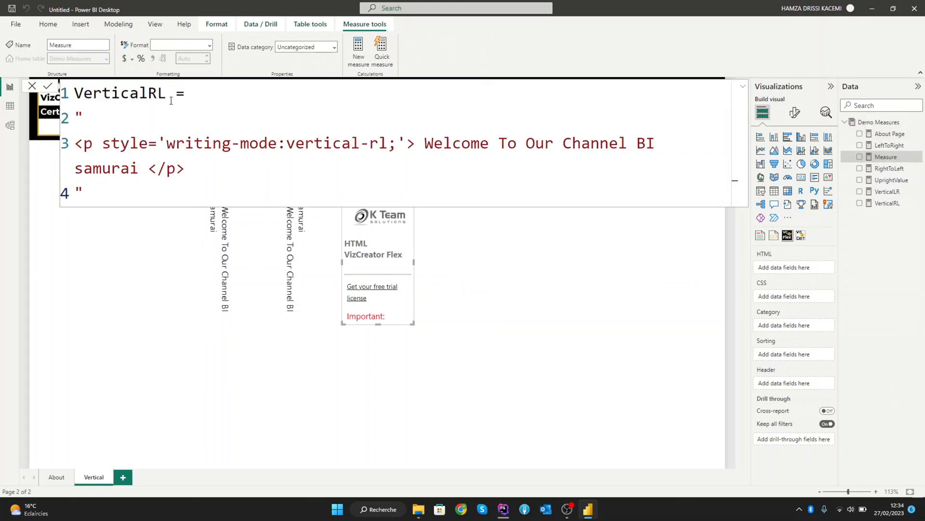
Rename the pasted measure to uprightRL and add an empty <style></style> block
double_click(122, 93)
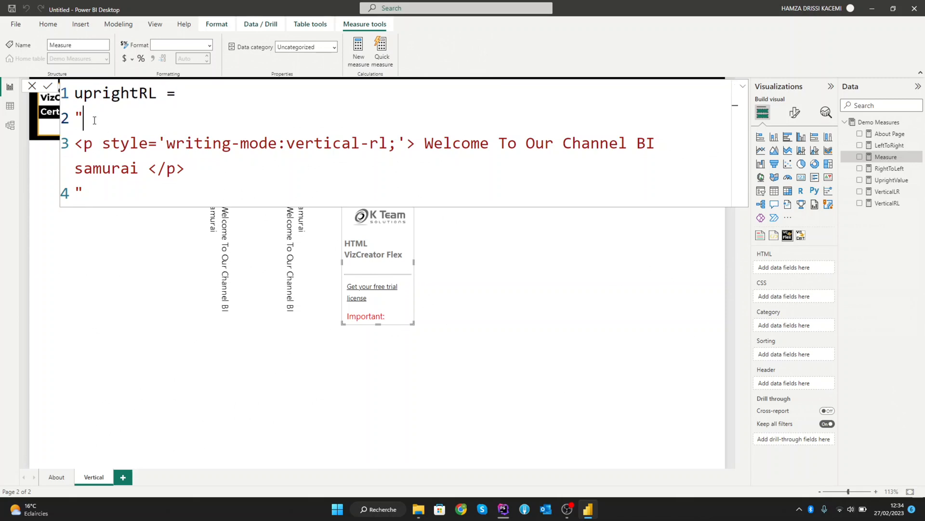
text(<)
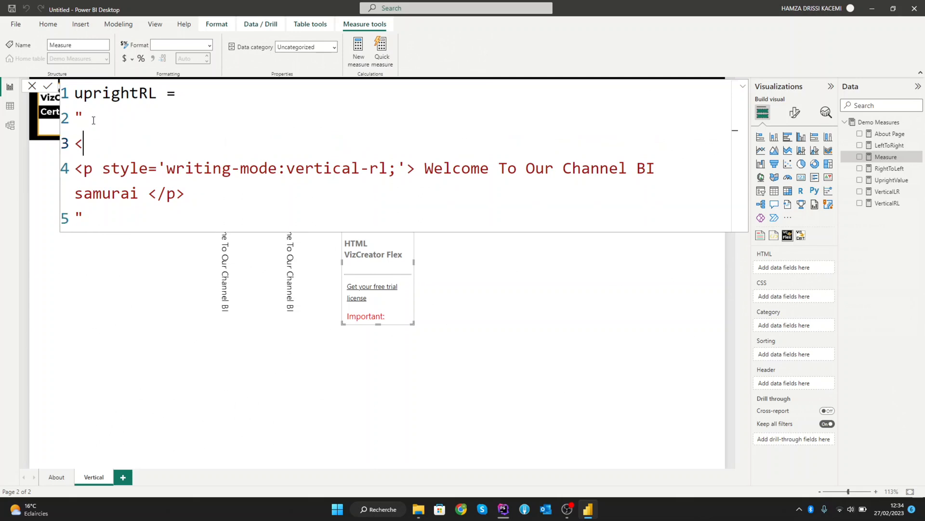
text(style>)
text(</)
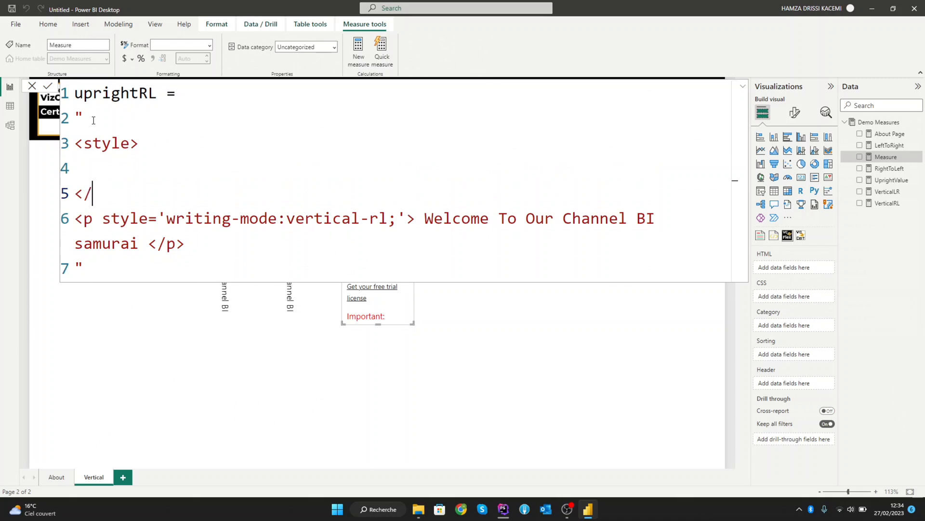
text(style>)
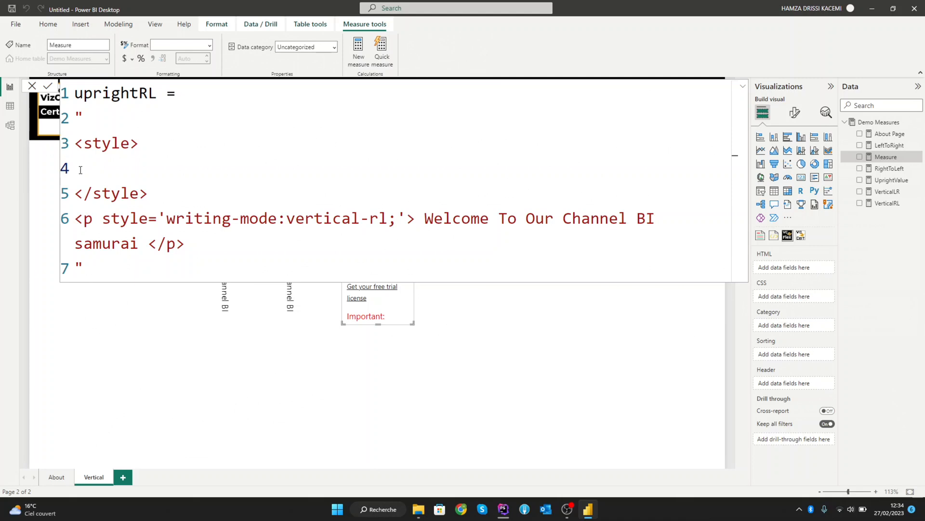
Tag the paragraph with class='uprightRL'
text(p)
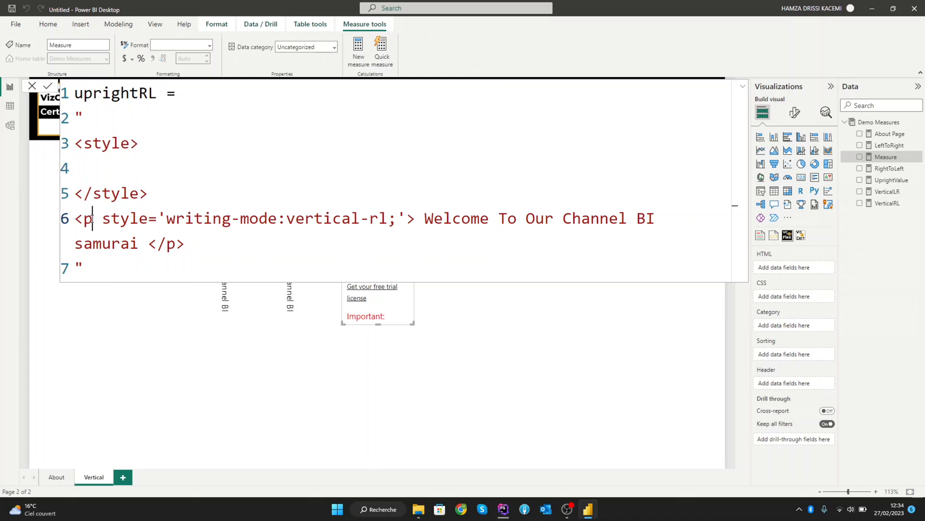
text(class=')
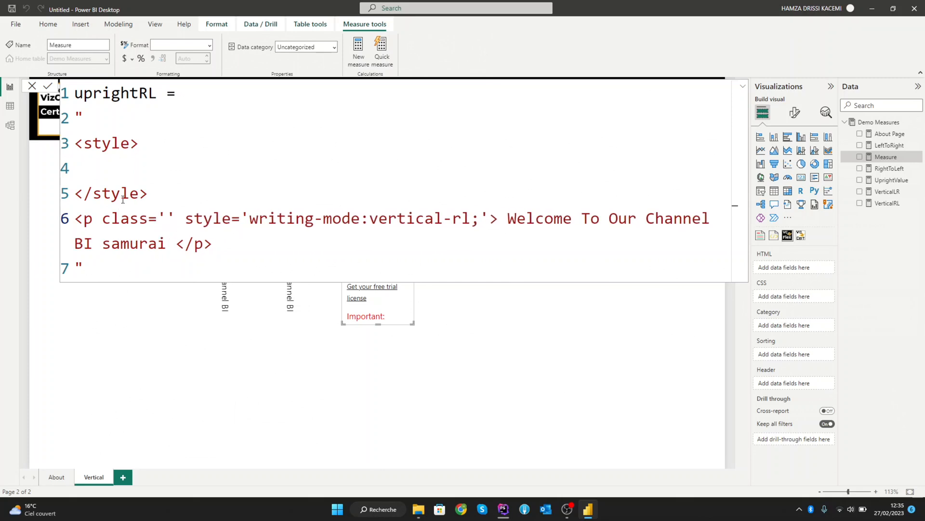
text(upr)
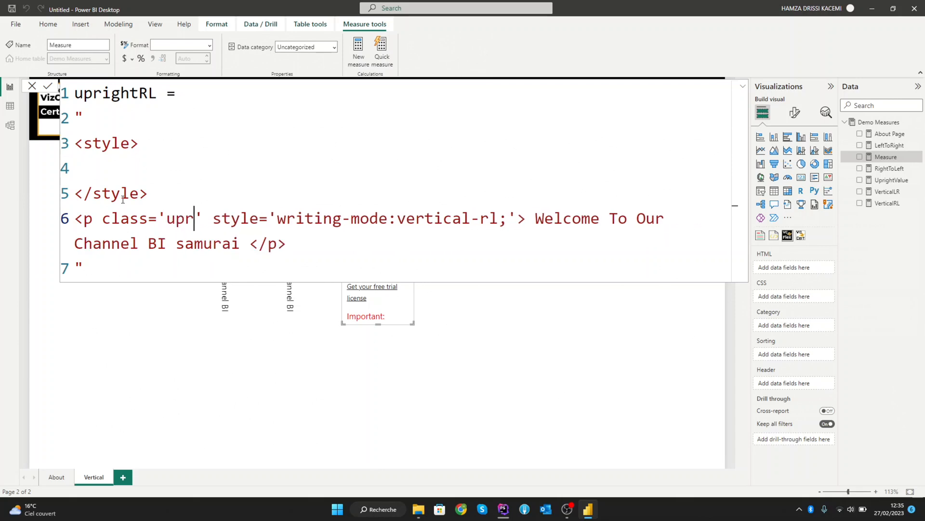
text(ight)
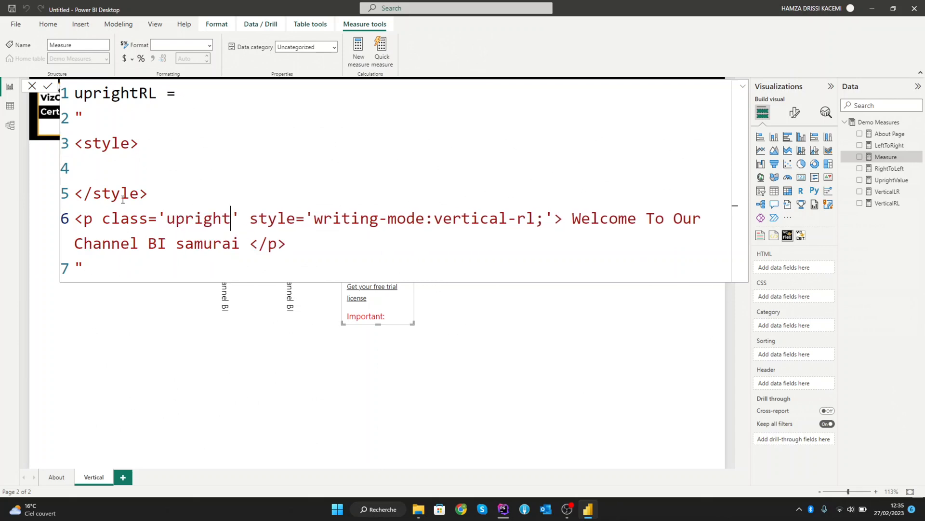
text(RL)
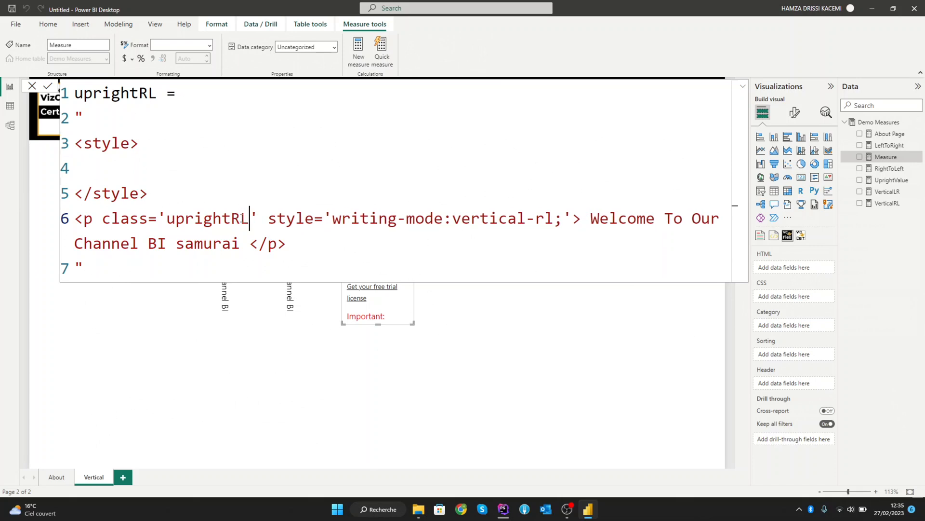
Start a .uprightRL { } CSS rule inside the style block
double_click(206, 219)
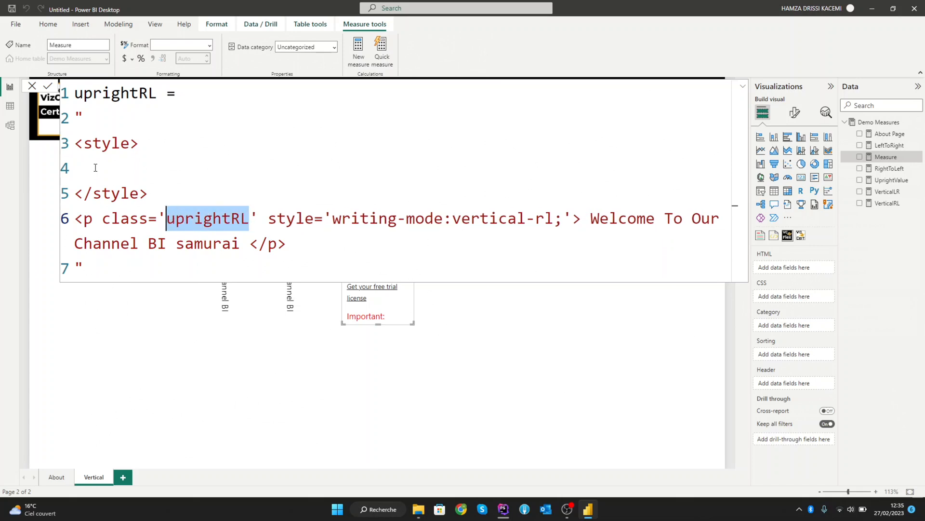
text(.)
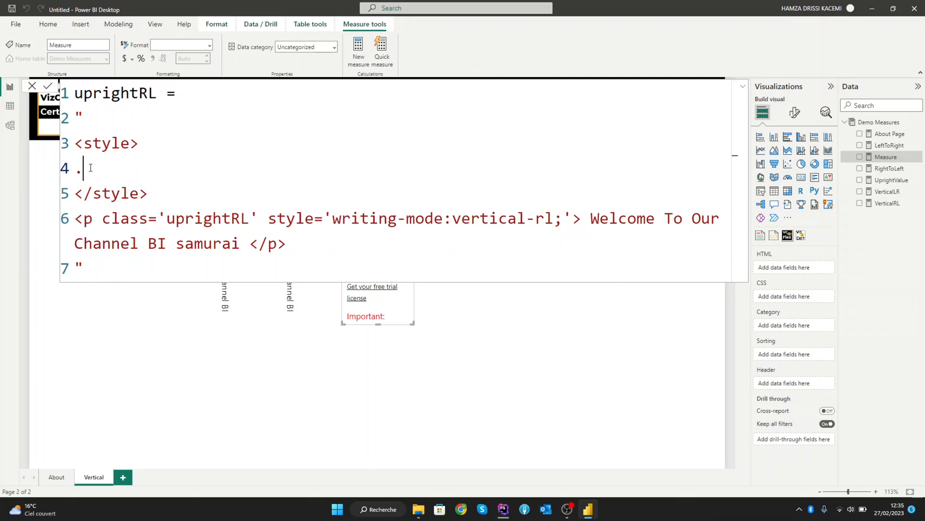
text(uprightRL {)
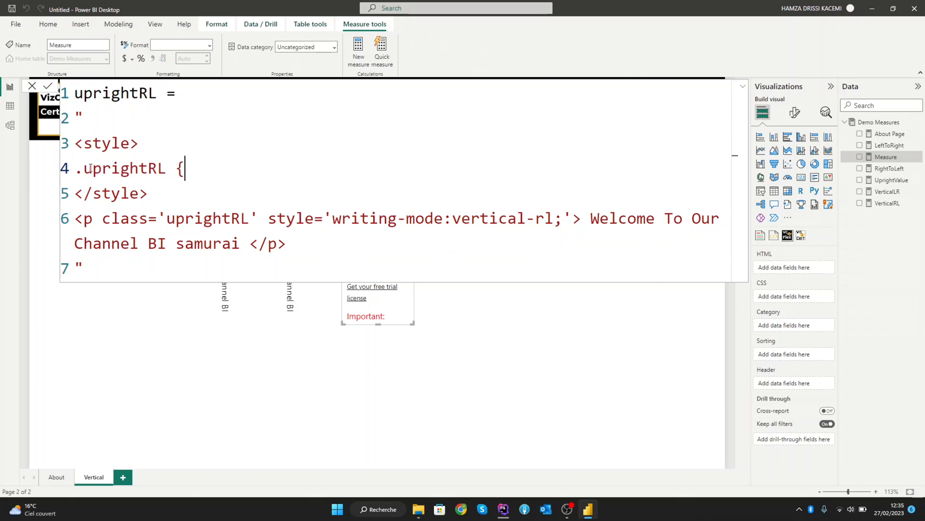
key(Enter)
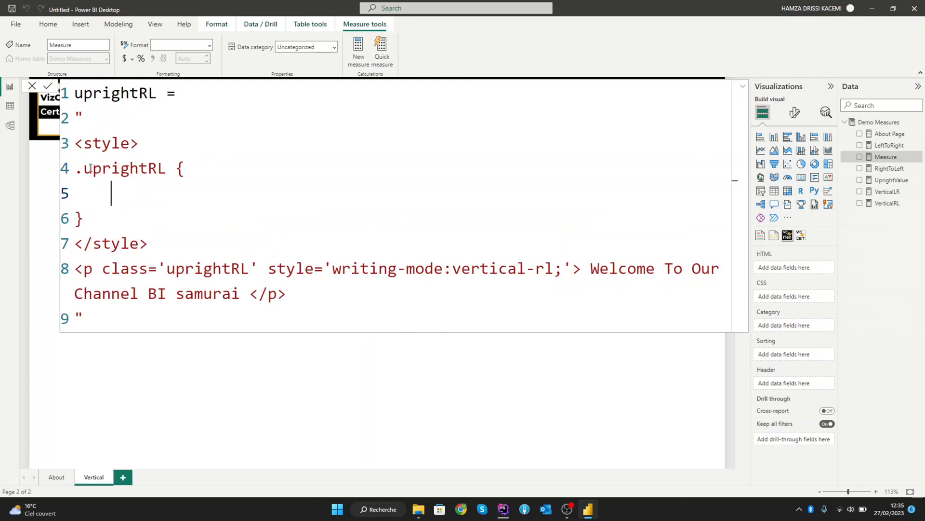
mouse_move(559, 270)
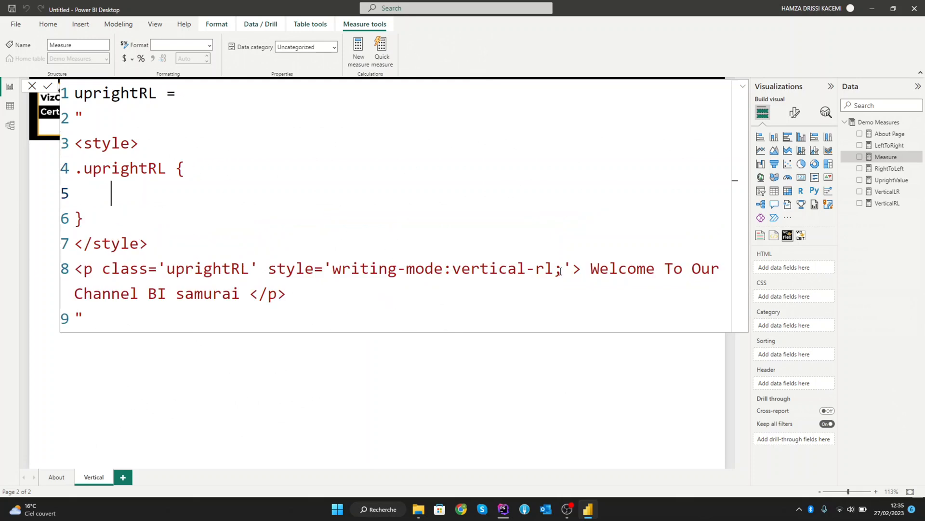
Move writing-mode:vertical-rl; into the .uprightRL rule and remove the paragraph's inline style attribute
drag(333, 269, 559, 269)
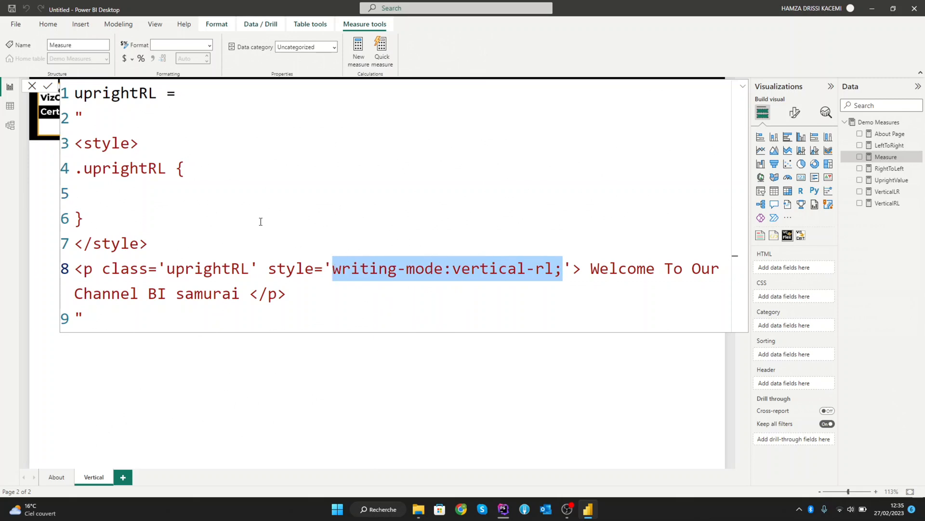
text(writing-mode:vertical-rl;)
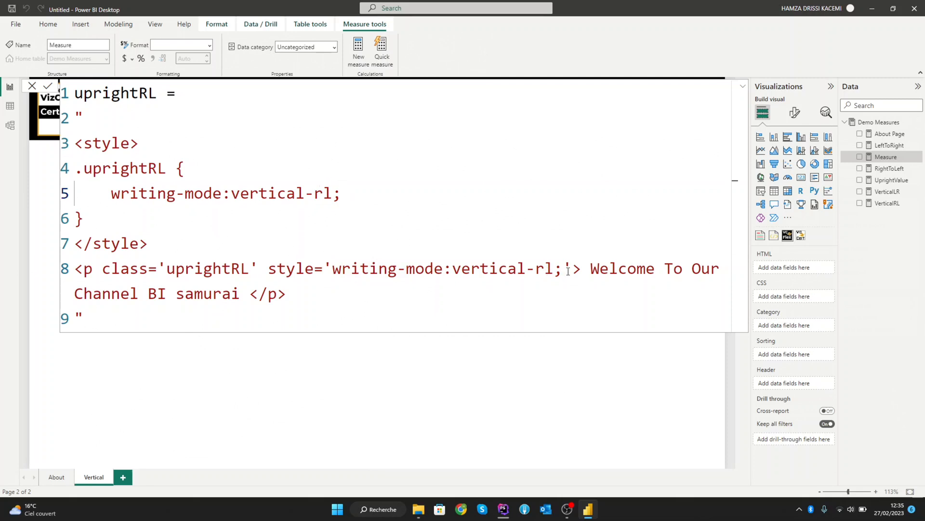
drag(260, 268, 570, 268)
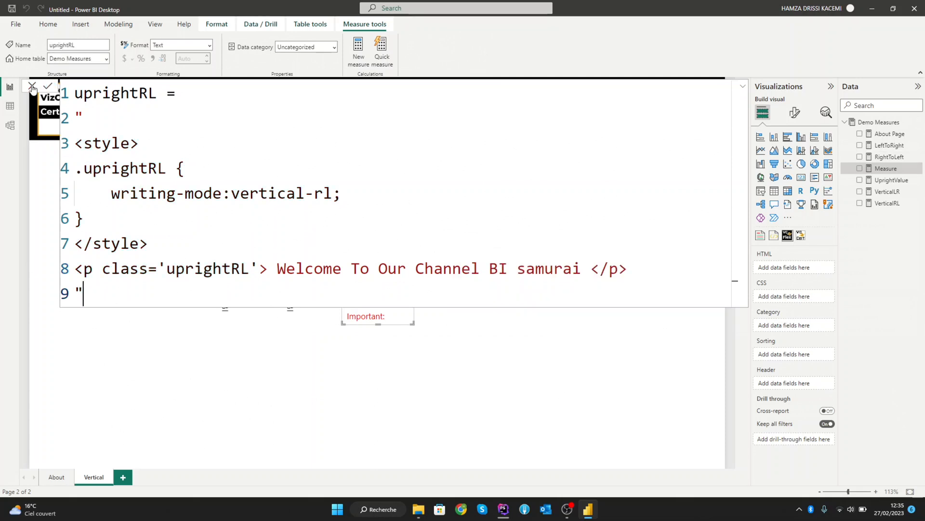
Add 'text-orientation: upright;' to the .uprightRL rule after the vertical-rl writing mode
click(47, 86)
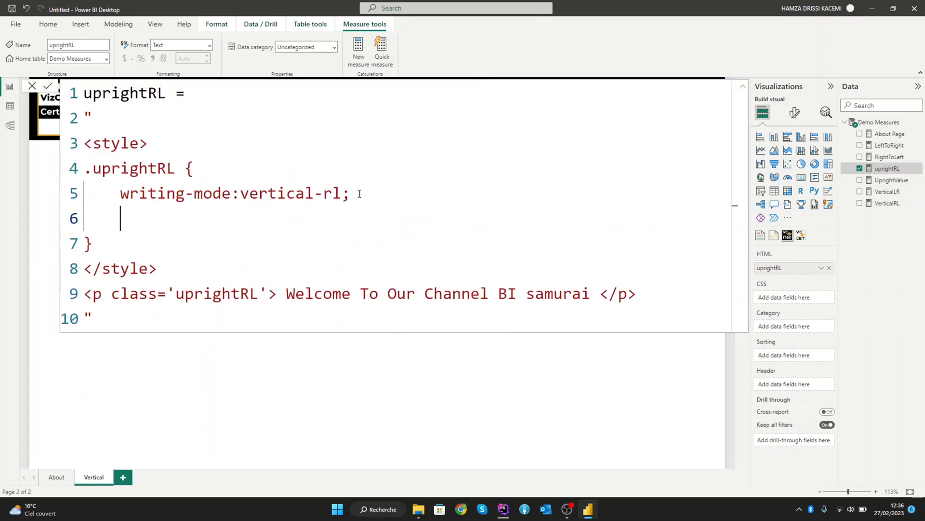
text(te)
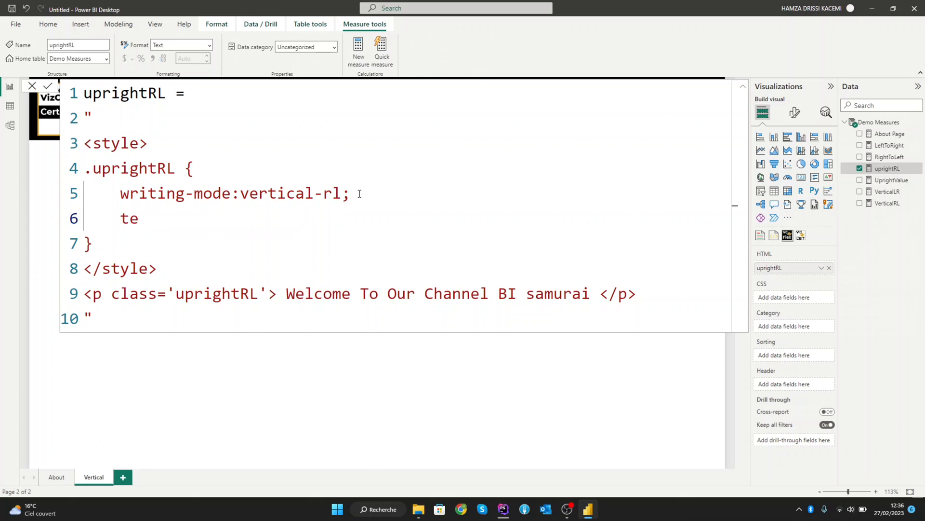
text(xt-orie)
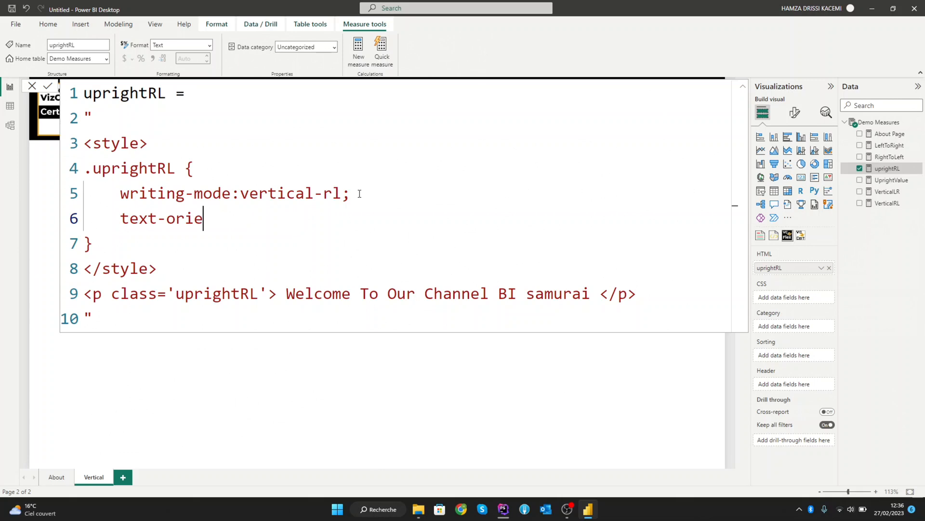
text(ntation)
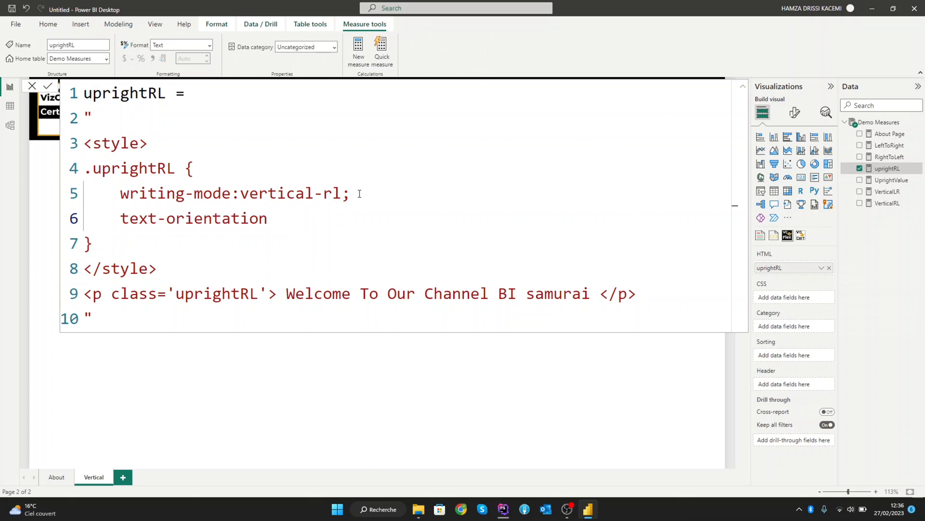
text(:)
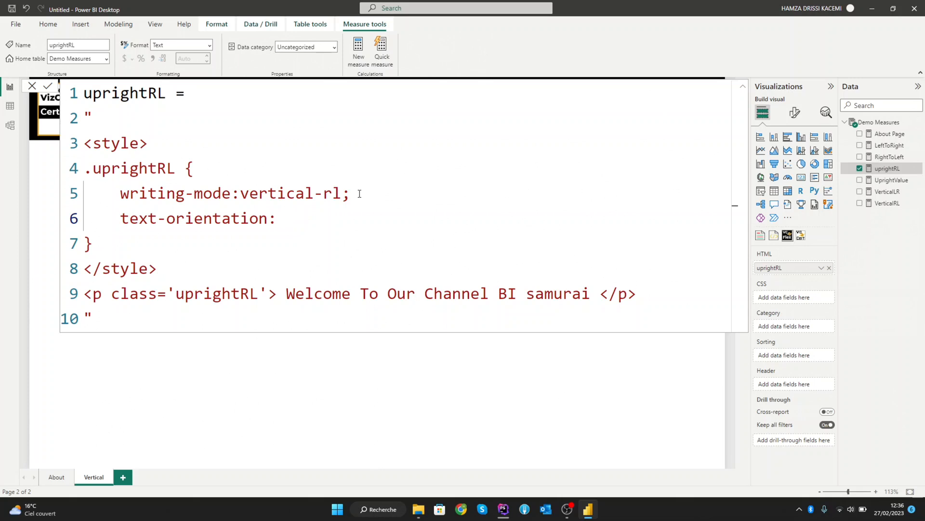
text(upright)
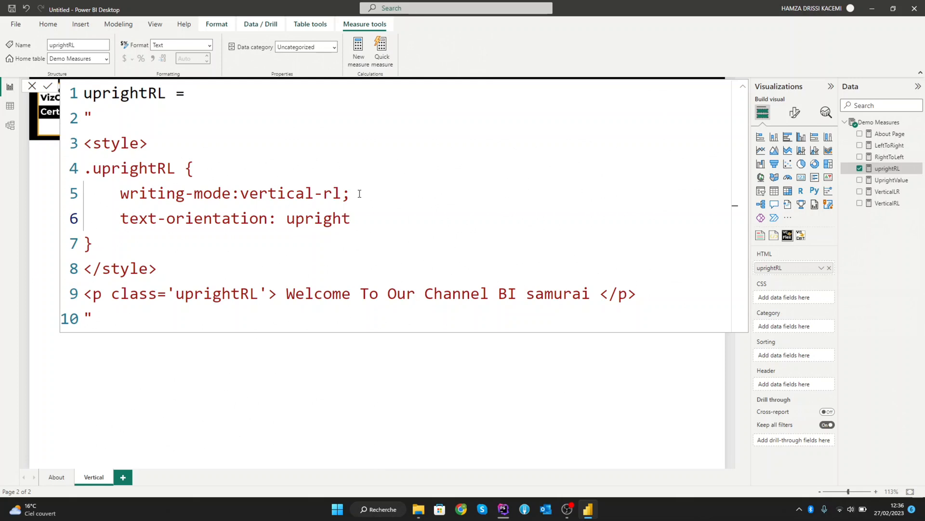
text(;)
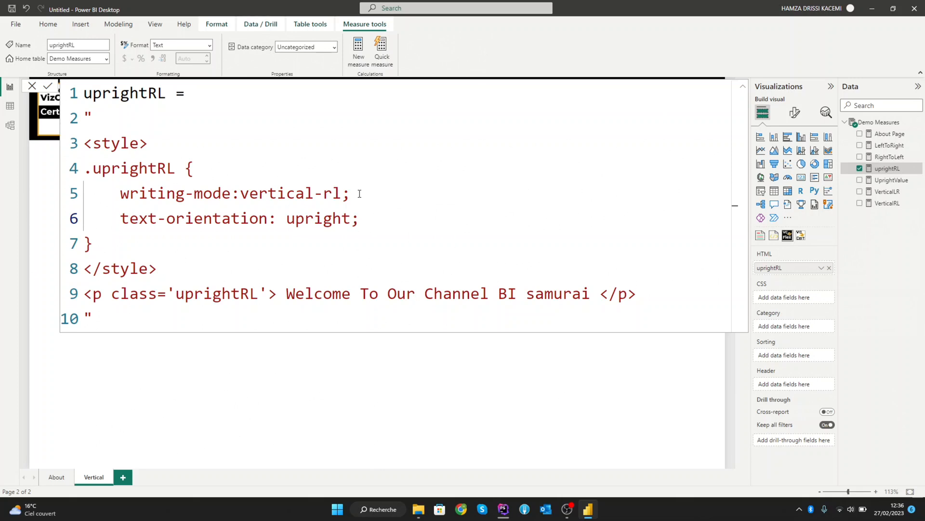
mouse_move(352, 199)
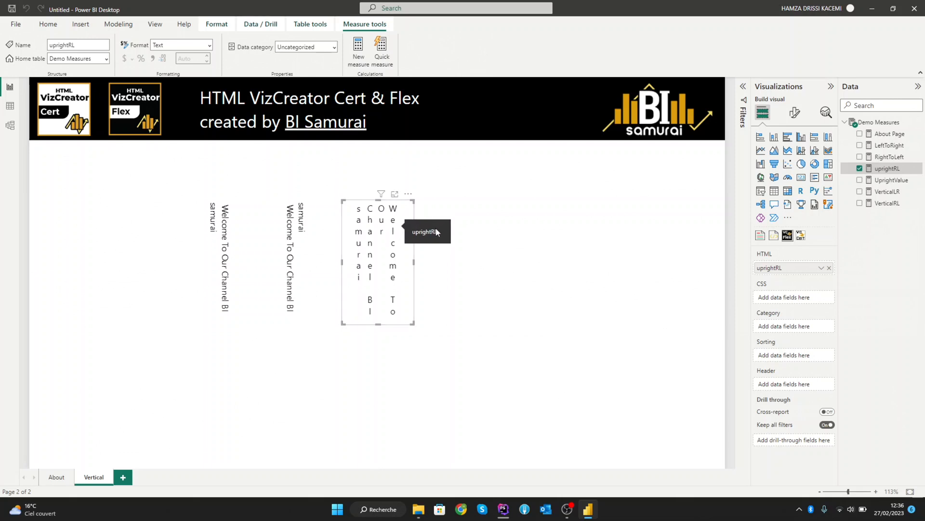
mouse_move(527, 301)
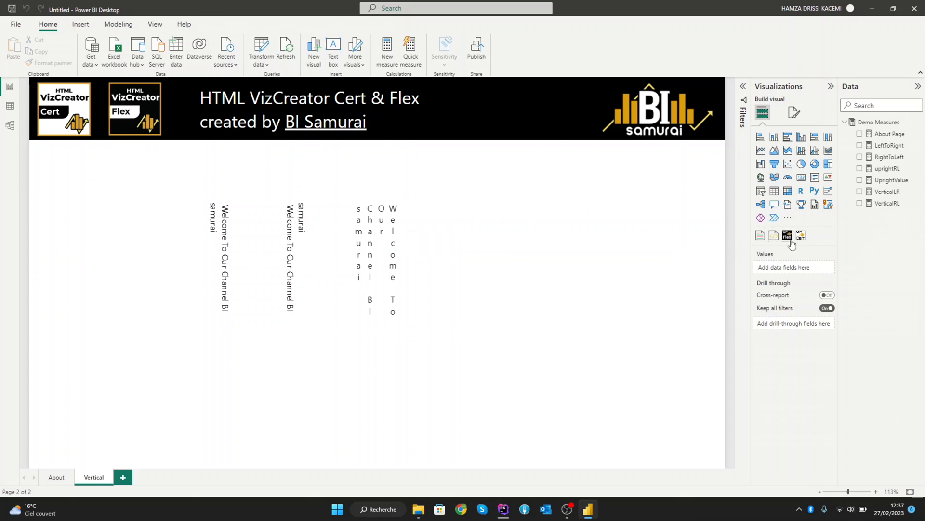
mouse_move(787, 235)
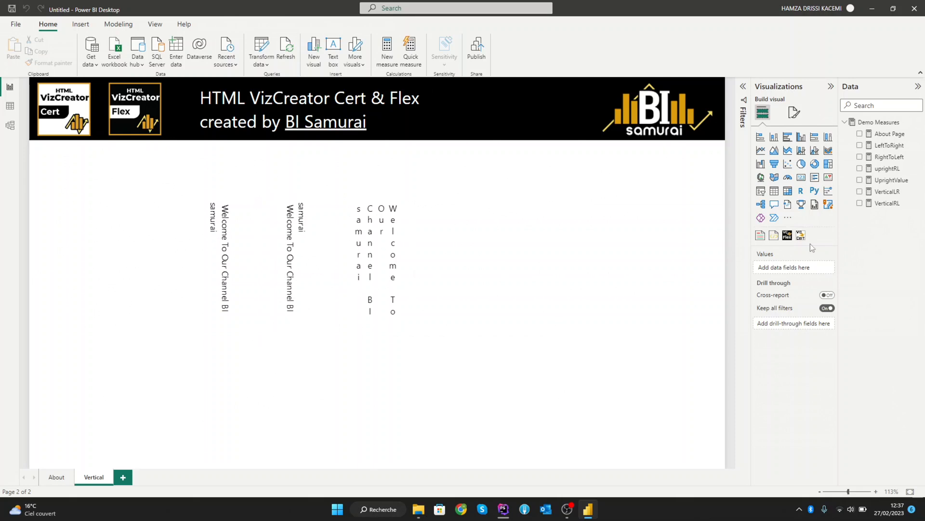
mouse_move(788, 235)
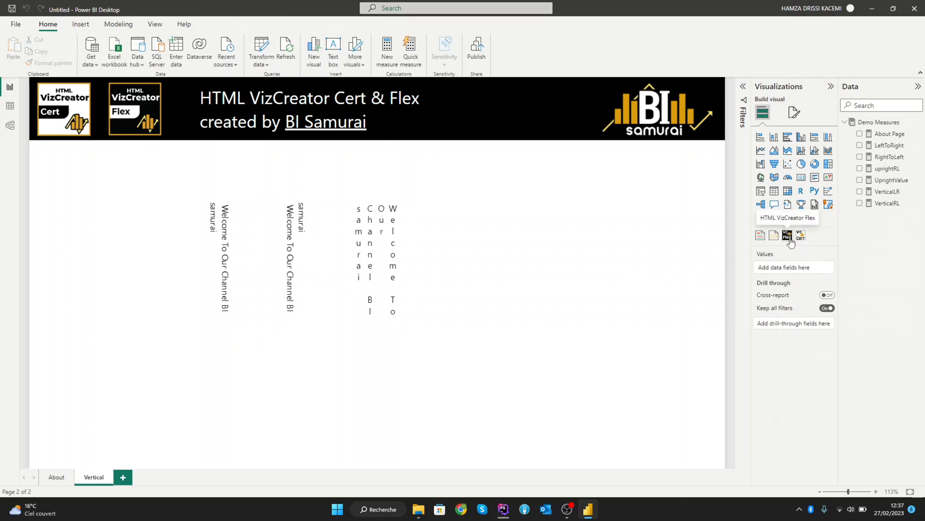
Add a new HTML VizCreator Flex visual and position it beside the upright-letter visual
click(787, 235)
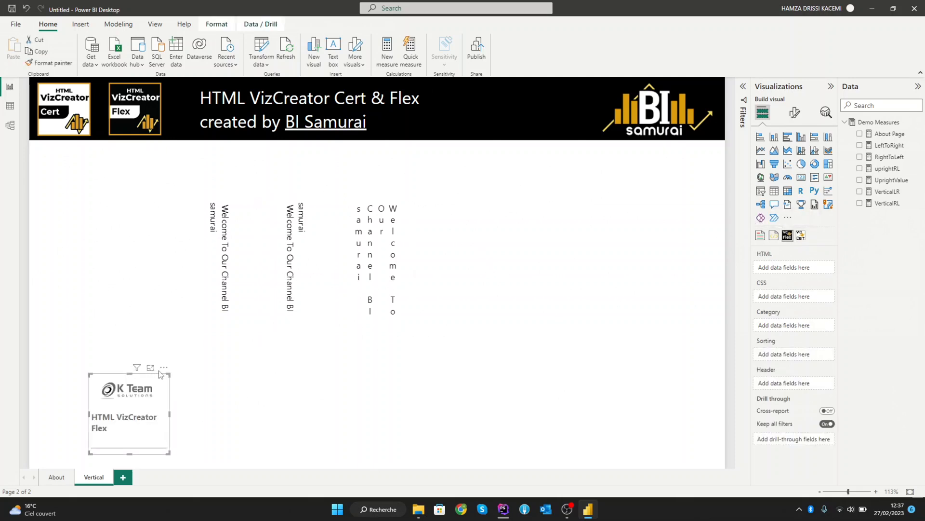
drag(129, 410, 461, 227)
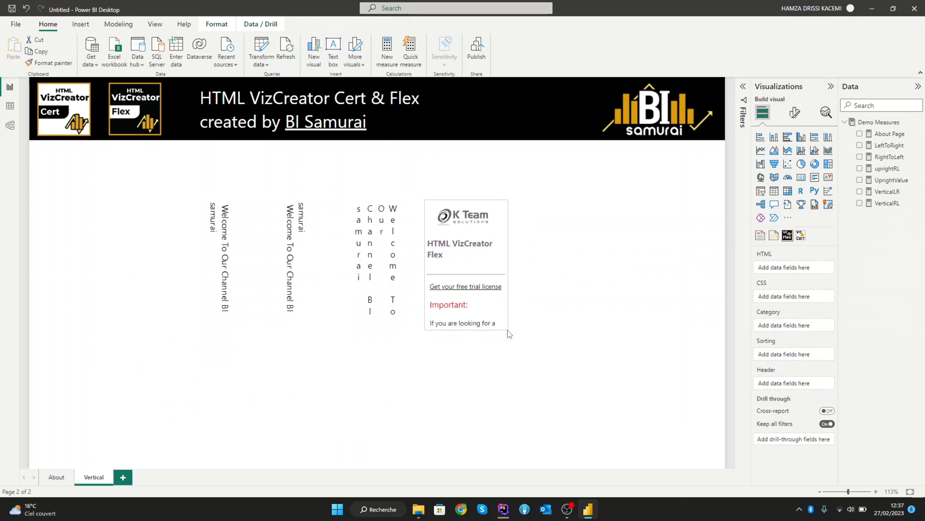
Copy the whole uprightRL formula and start a new measure in Demo Measures from it
click(467, 266)
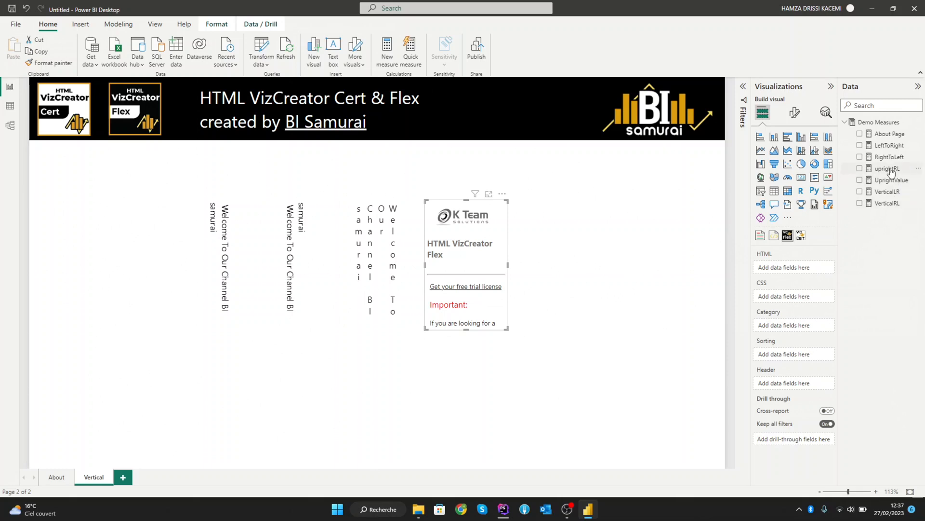
mouse_move(887, 168)
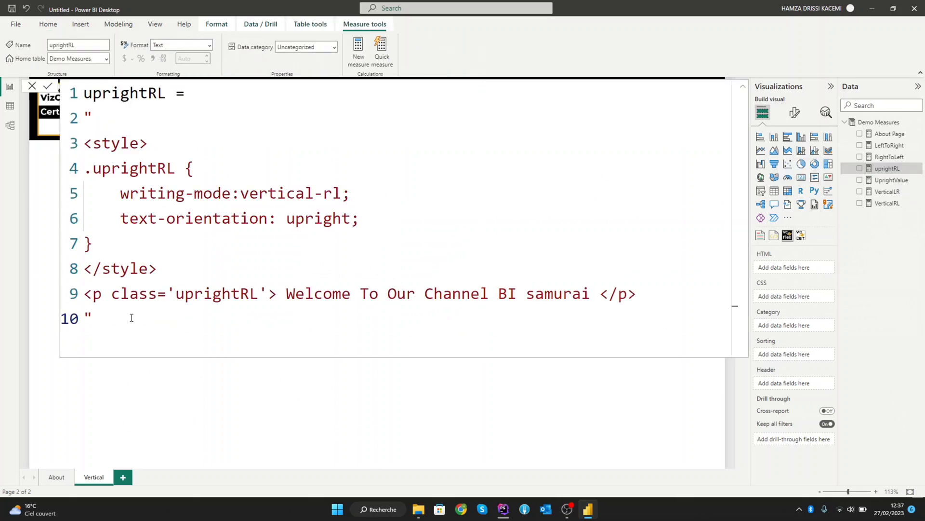
key(ctrl+a)
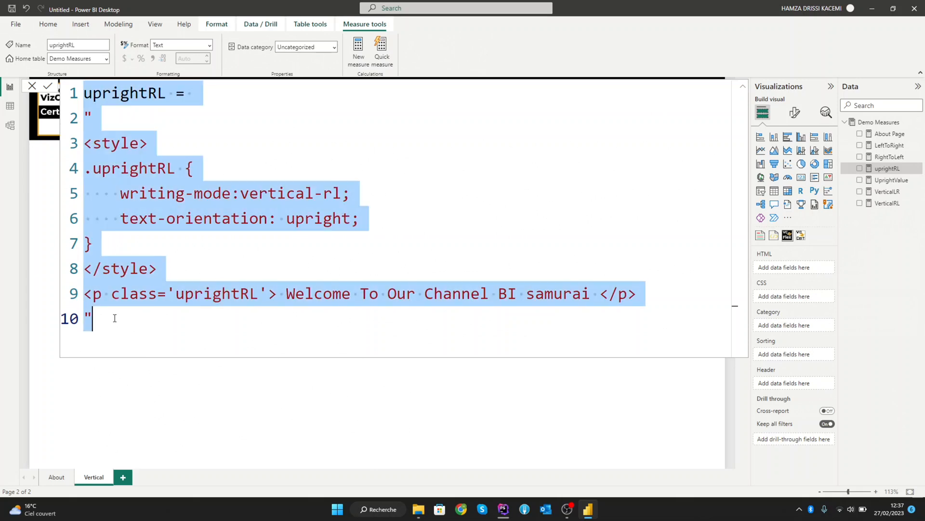
click(47, 86)
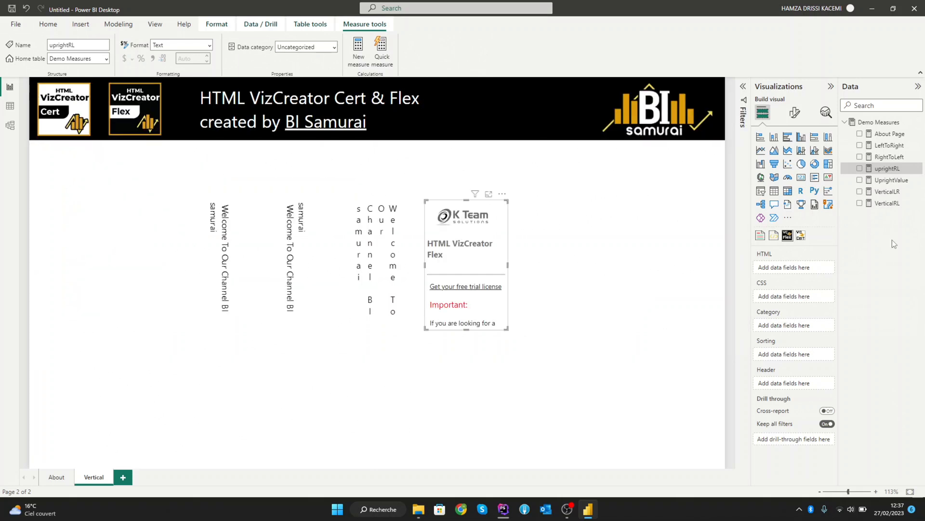
right_click(879, 123)
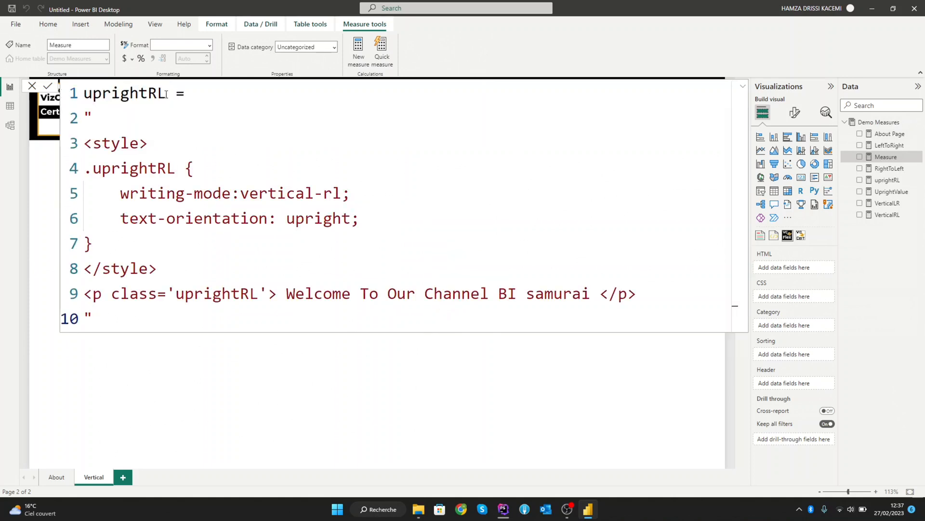
Rename the pasted measure to uprightLR with vertical-lr and feed it into the new visual's HTML well
double_click(155, 94)
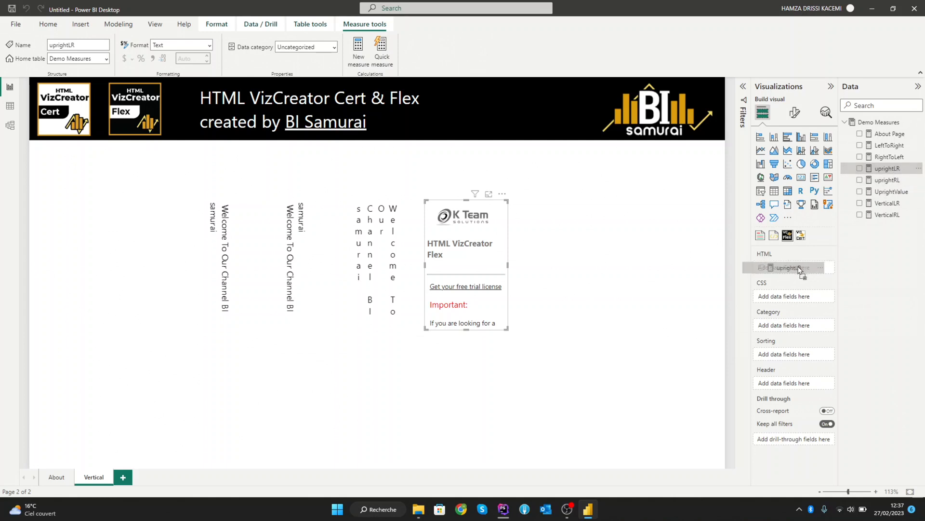
click(860, 168)
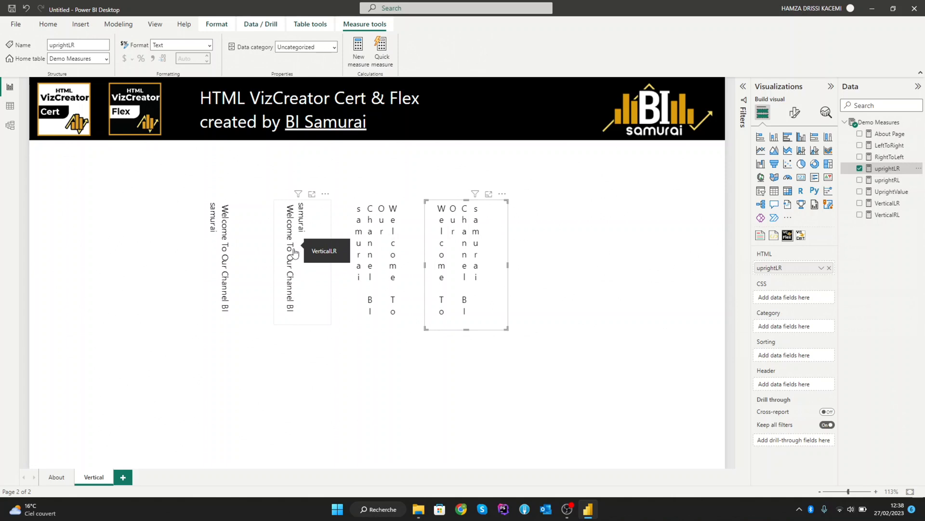
mouse_move(267, 256)
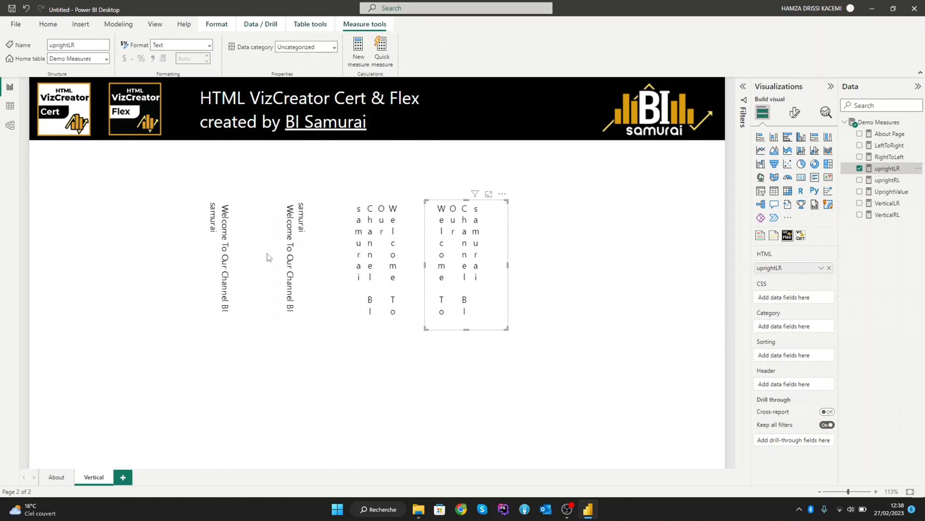